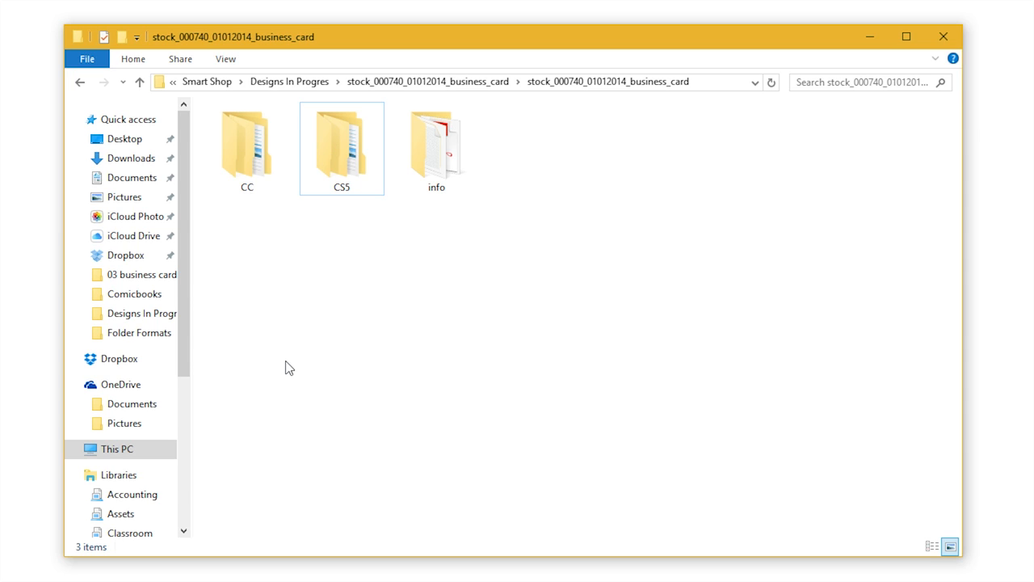
pyautogui.moveTo(298, 363)
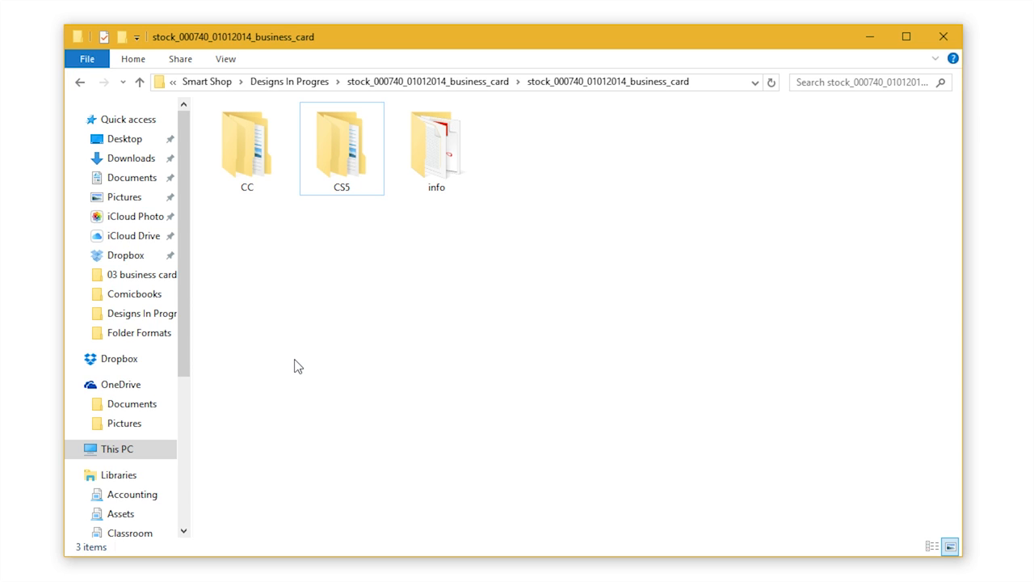
pyautogui.moveTo(314, 370)
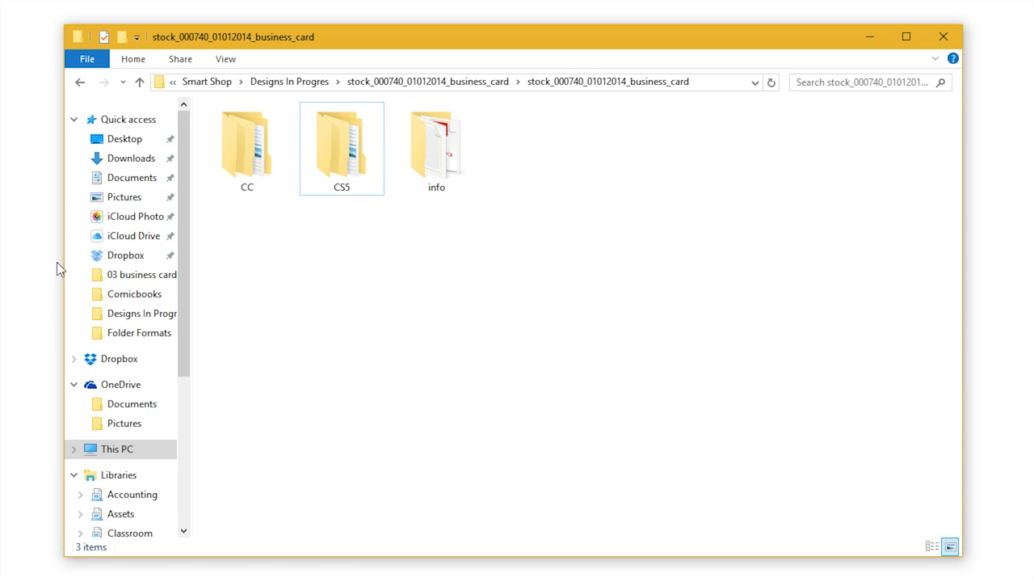
# - Browse the template folders, then open info.pdf in Acrobat and zoom in to read it
pyautogui.doubleClick(341, 141)
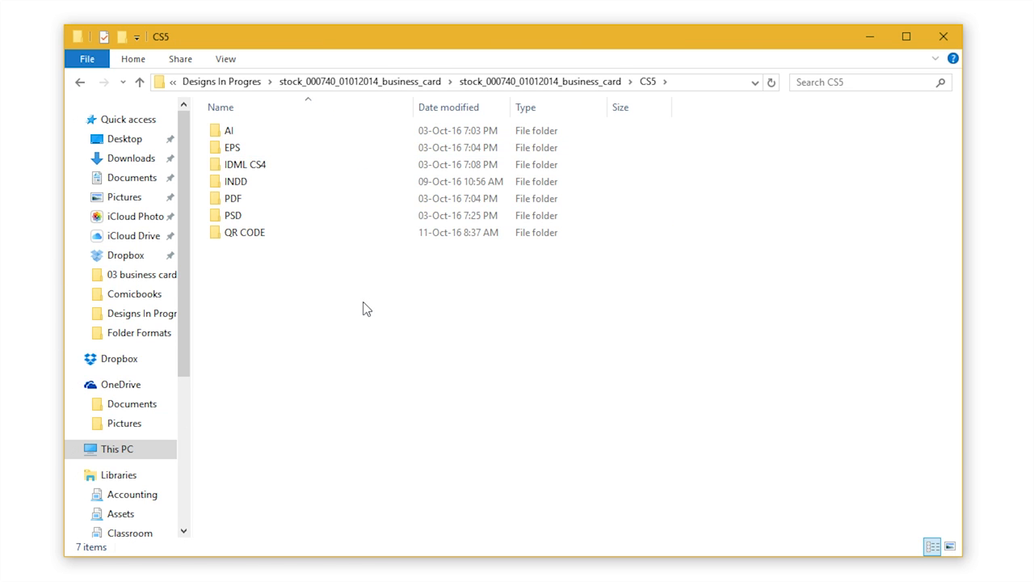
pyautogui.moveTo(382, 408)
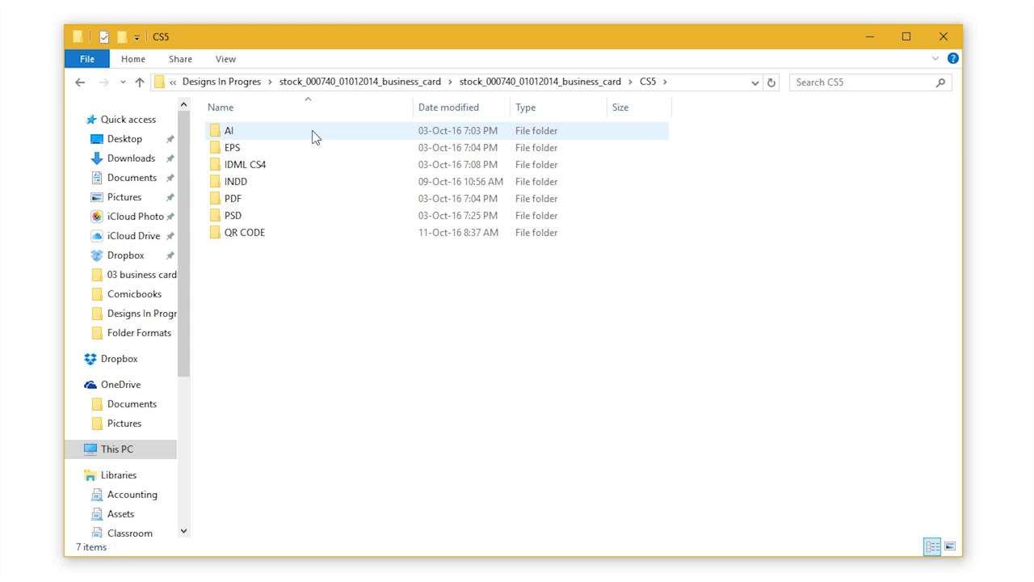
pyautogui.click(318, 264)
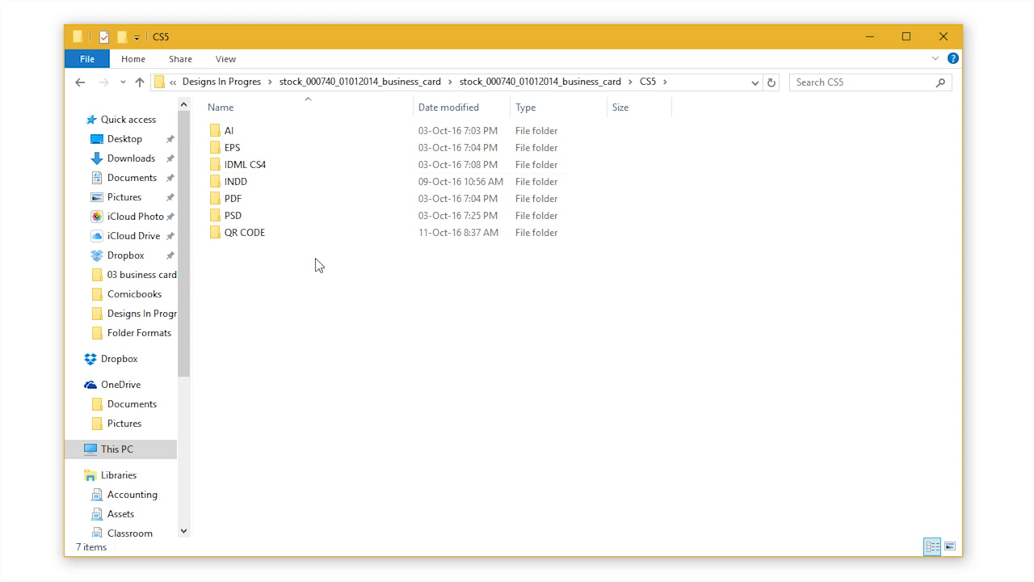
pyautogui.click(540, 81)
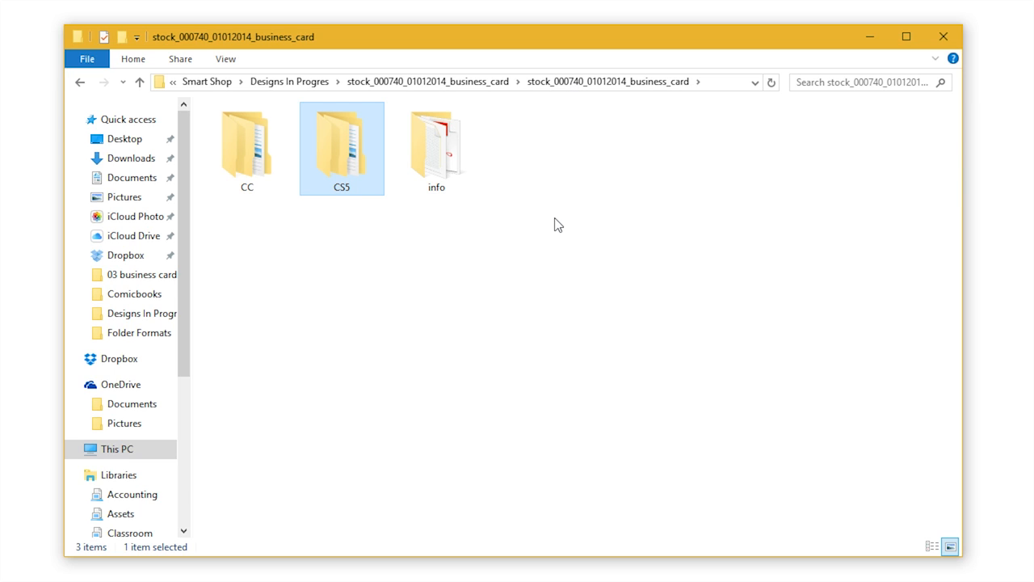
pyautogui.moveTo(543, 146)
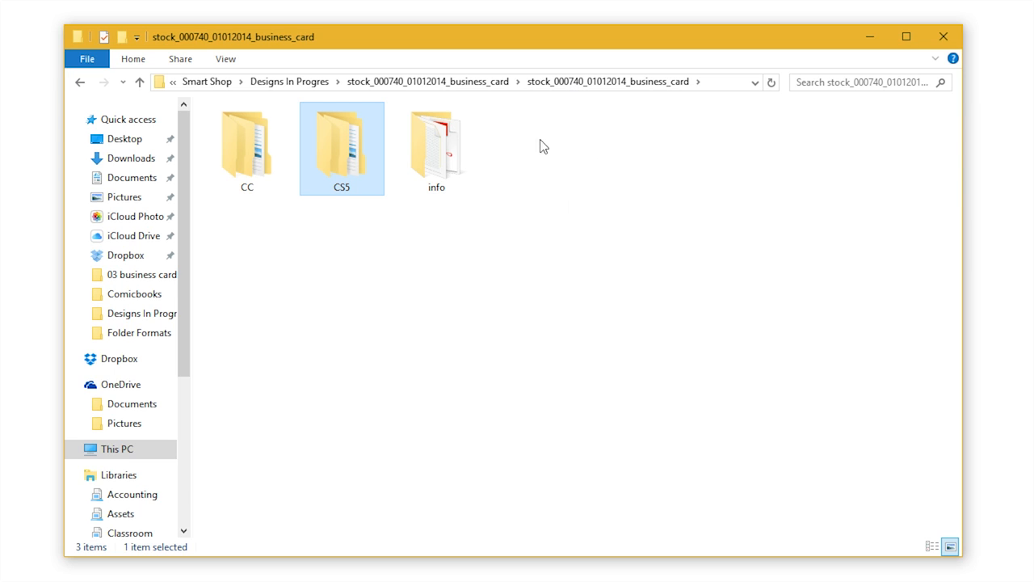
pyautogui.doubleClick(437, 148)
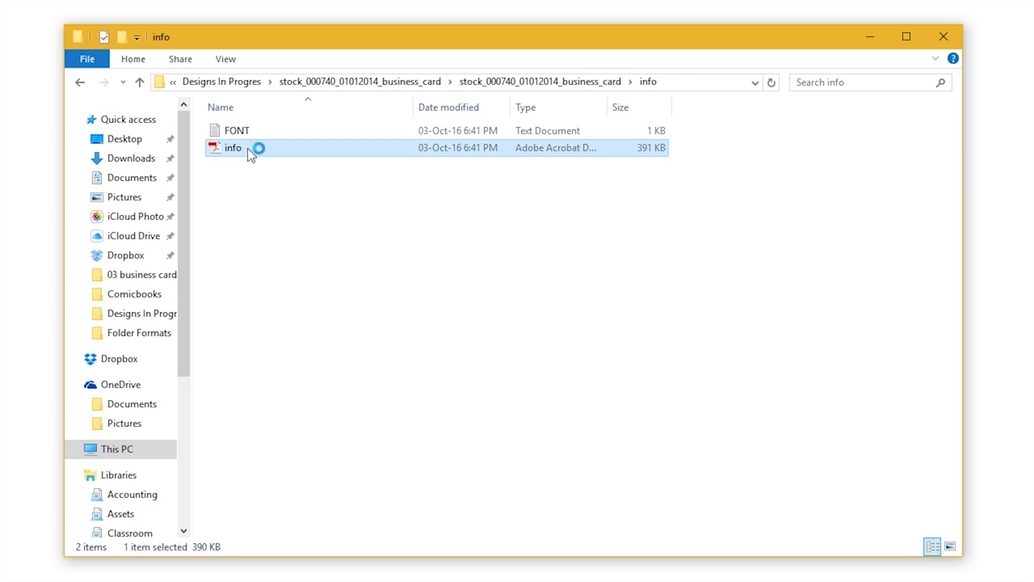
pyautogui.doubleClick(233, 147)
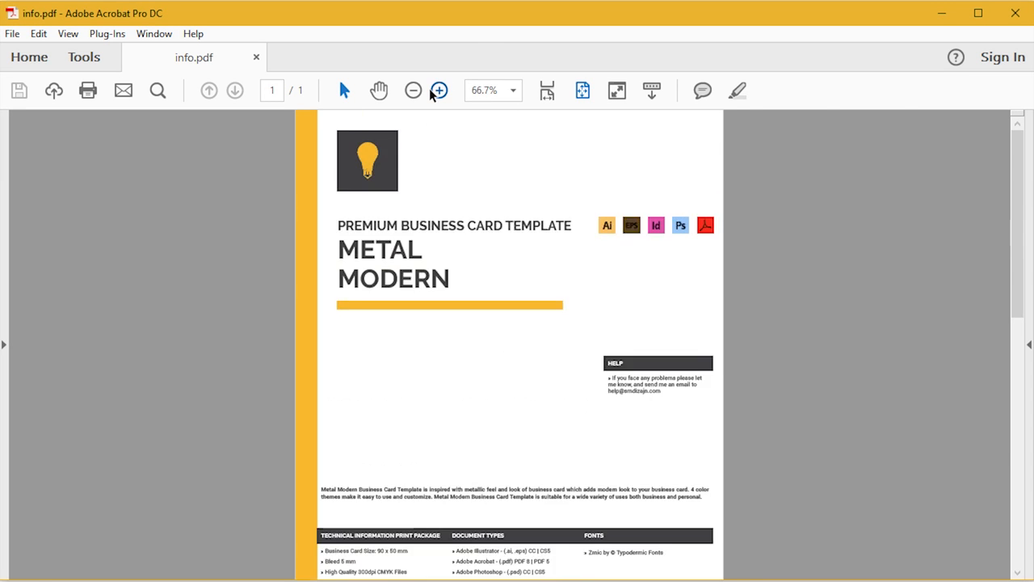
pyautogui.click(438, 90)
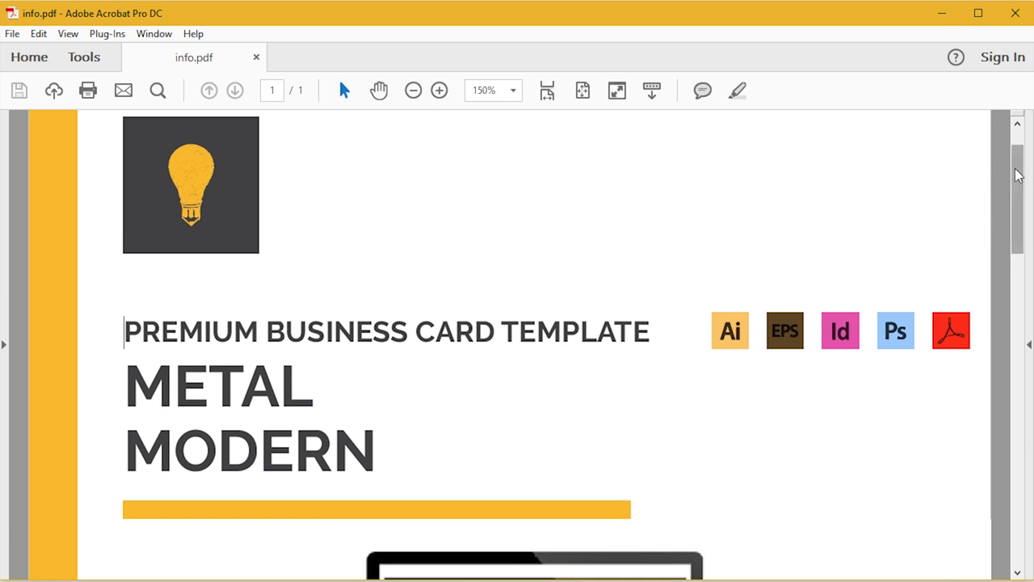
pyautogui.scroll(-3)
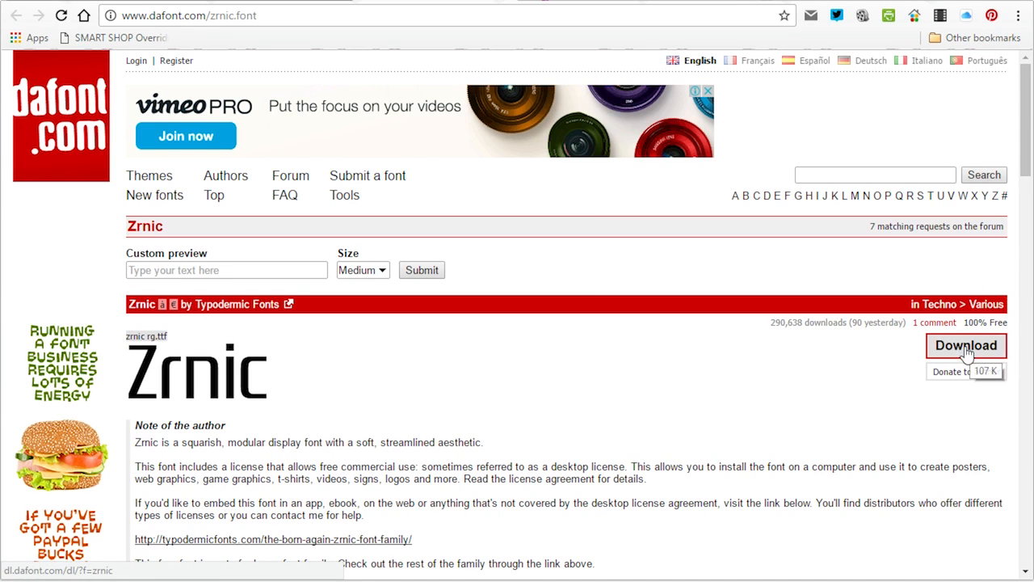
pyautogui.click(965, 345)
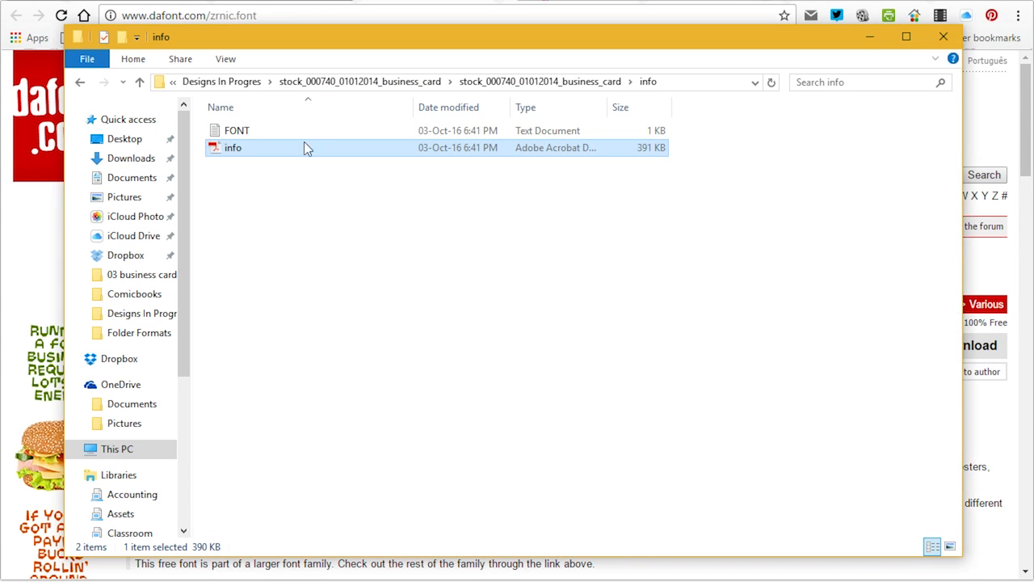
pyautogui.doubleClick(237, 130)
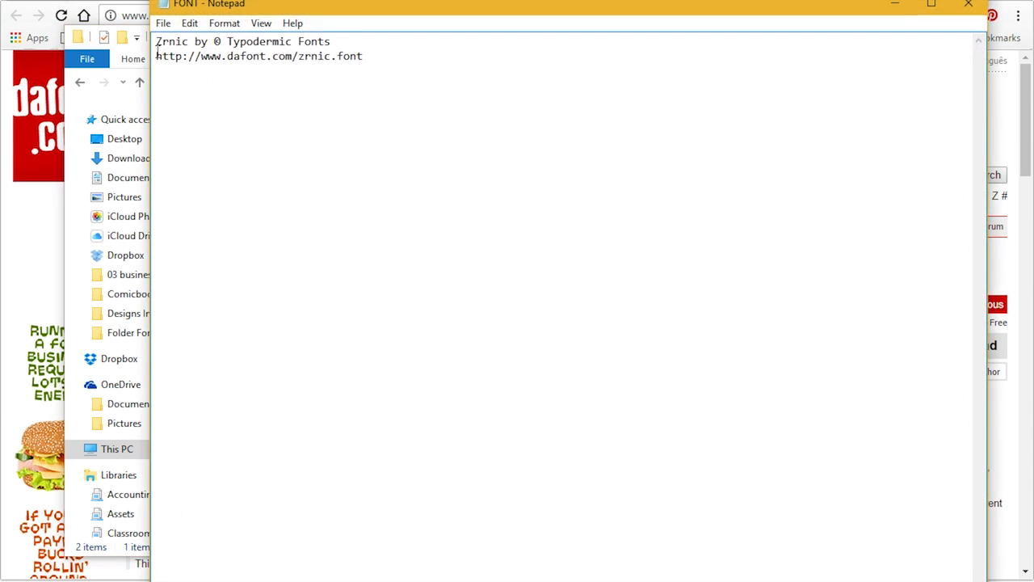
pyautogui.rightClick(259, 55)
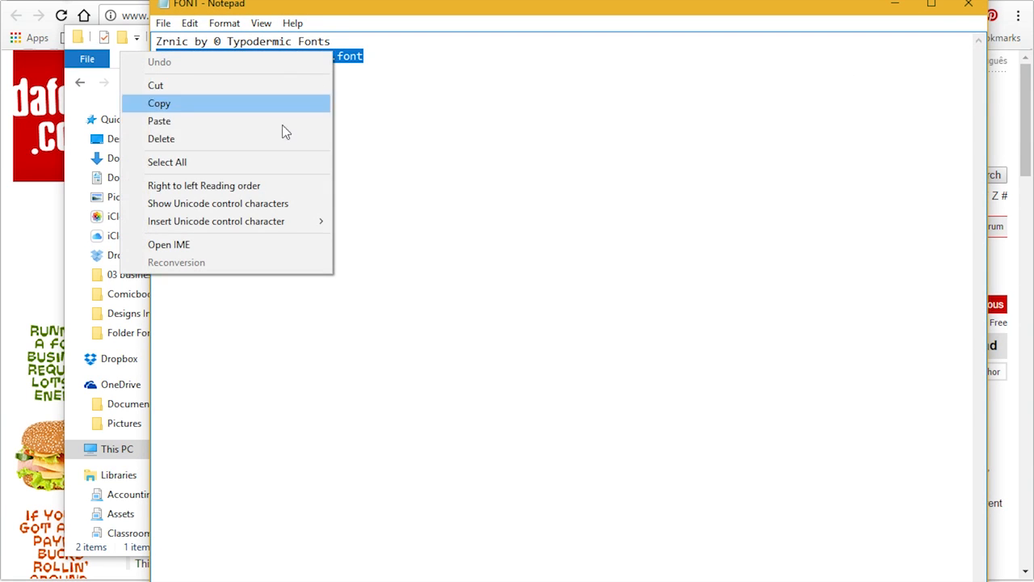
pyautogui.moveTo(286, 107)
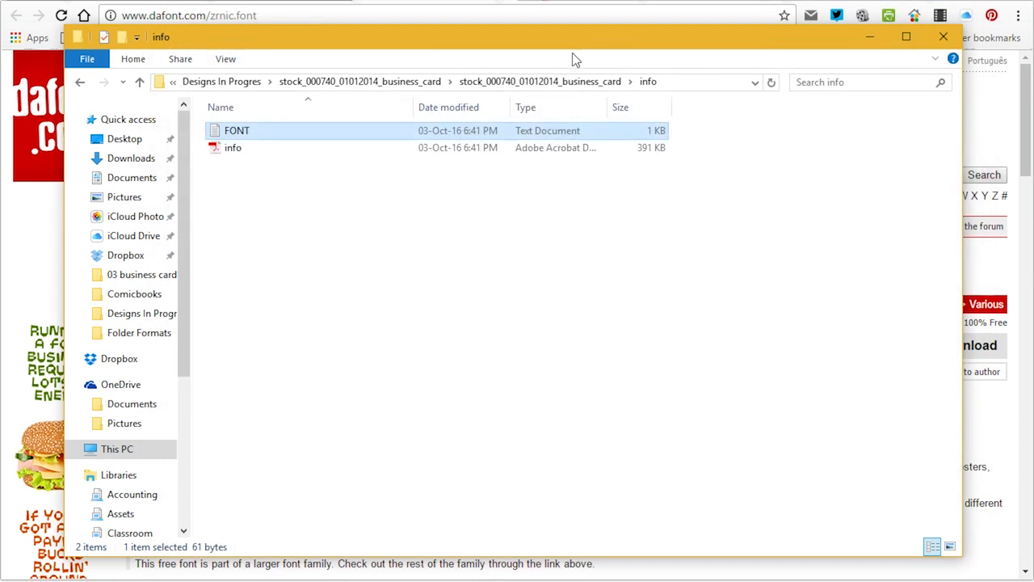
pyautogui.rightClick(189, 14)
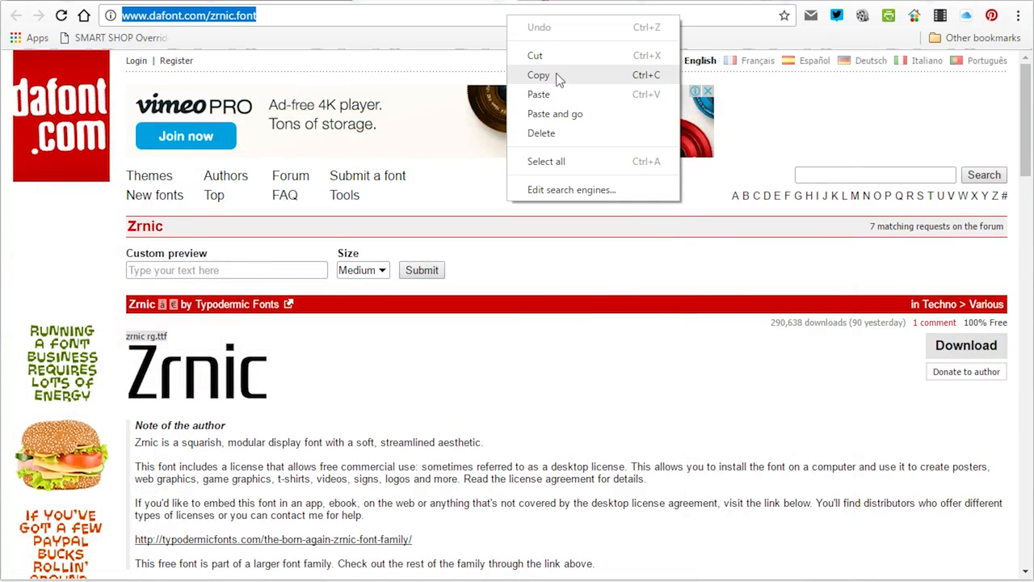
pyautogui.click(965, 345)
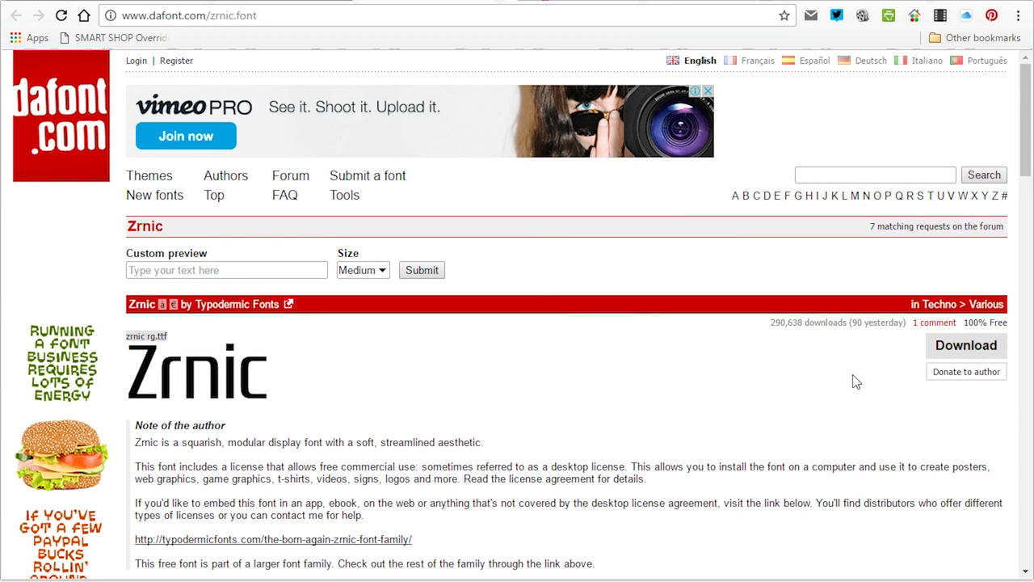
pyautogui.click(966, 345)
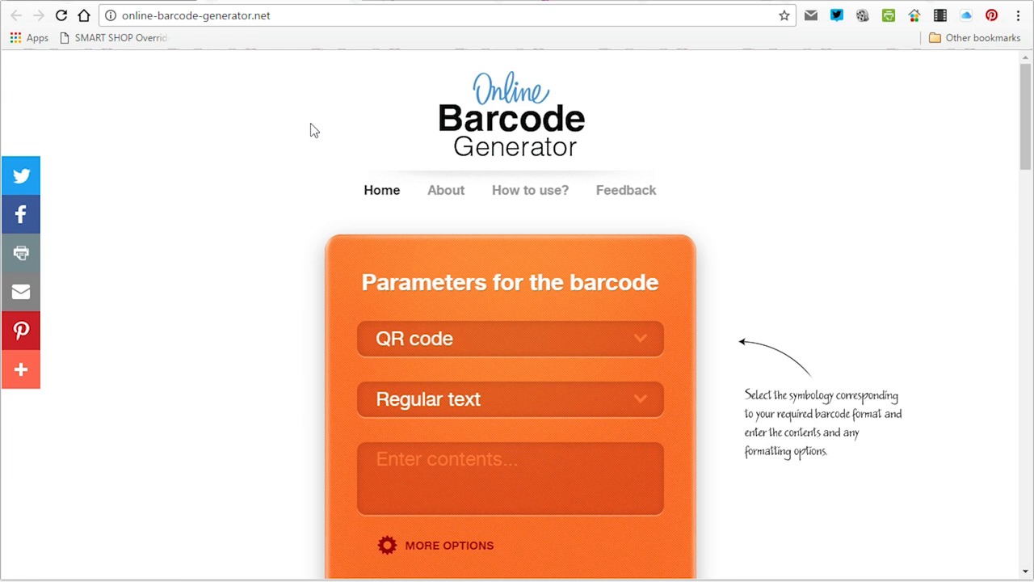
pyautogui.moveTo(557, 153)
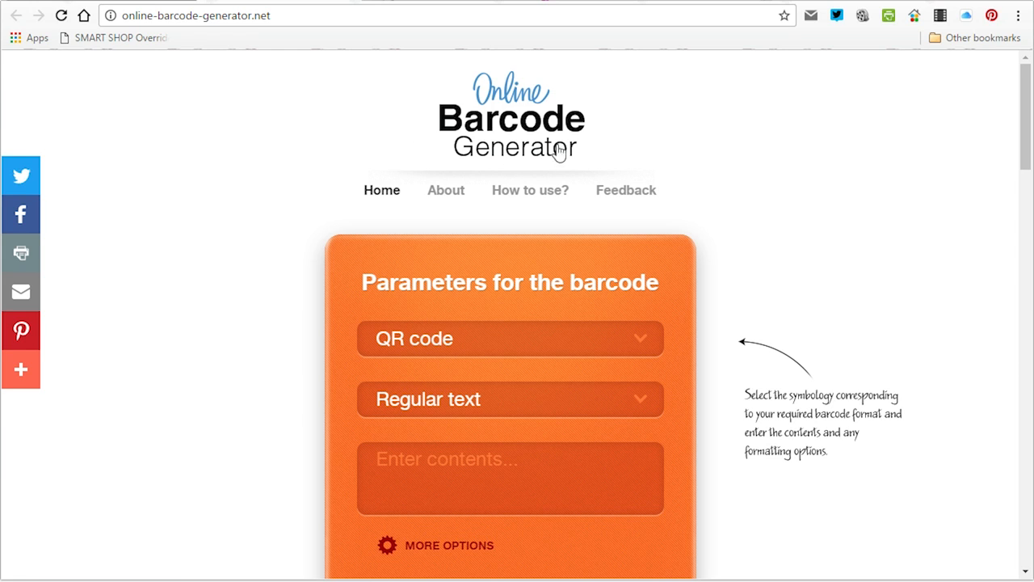
pyautogui.moveTo(332, 140)
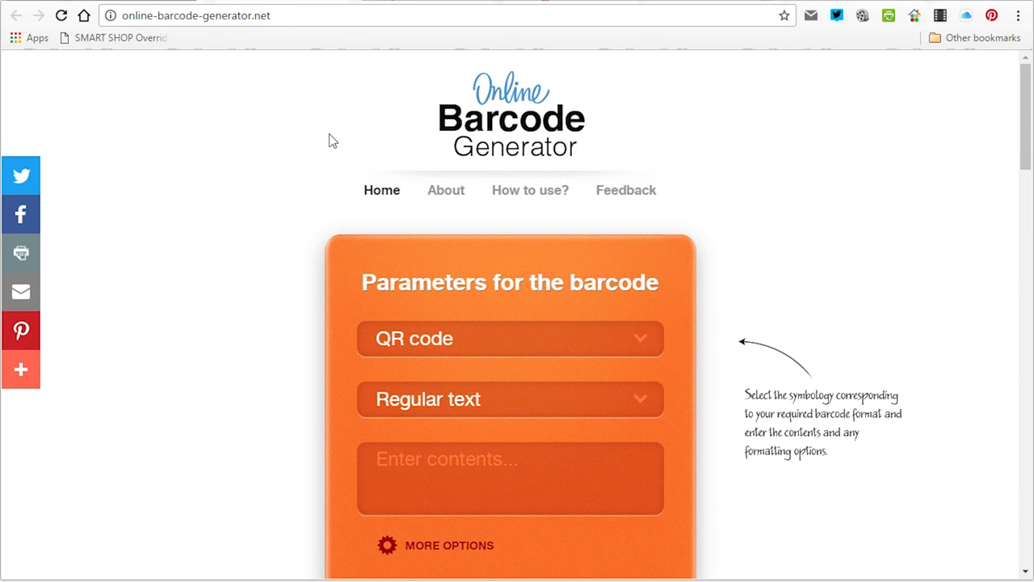
pyautogui.moveTo(222, 183)
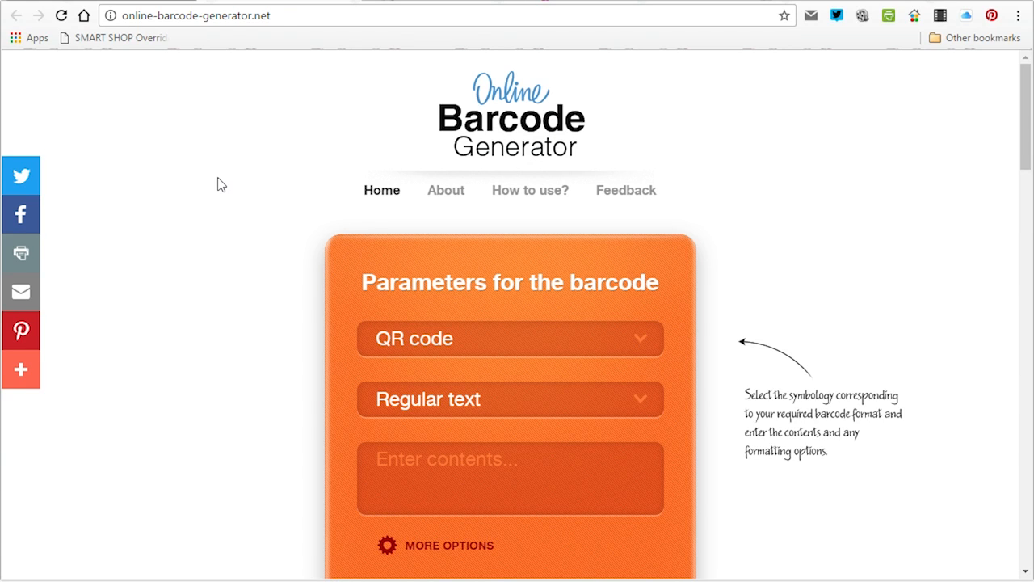
pyautogui.moveTo(261, 167)
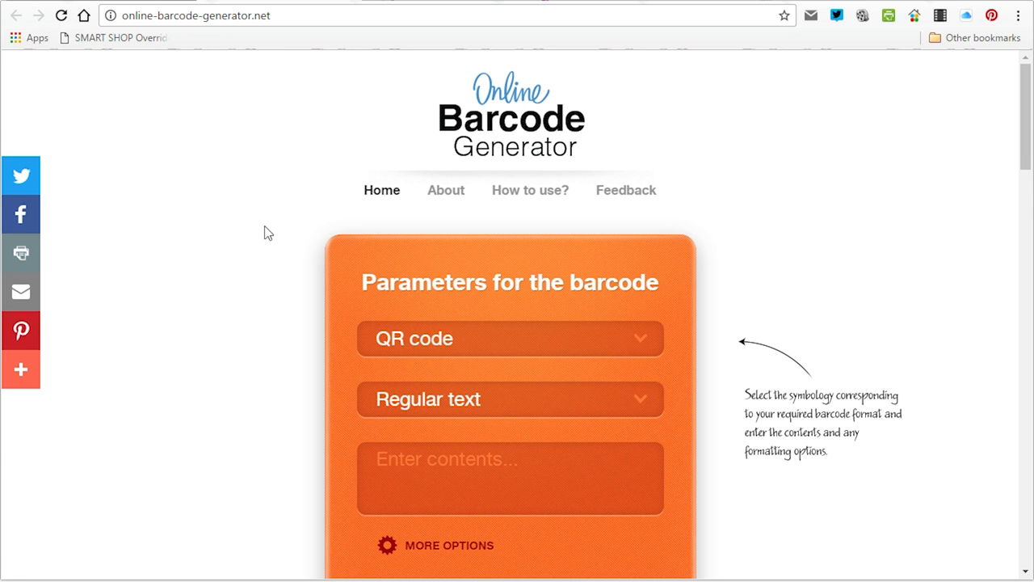
# - Scroll down to the generator's parameters form showing QR code and Regular text
pyautogui.scroll(-3)
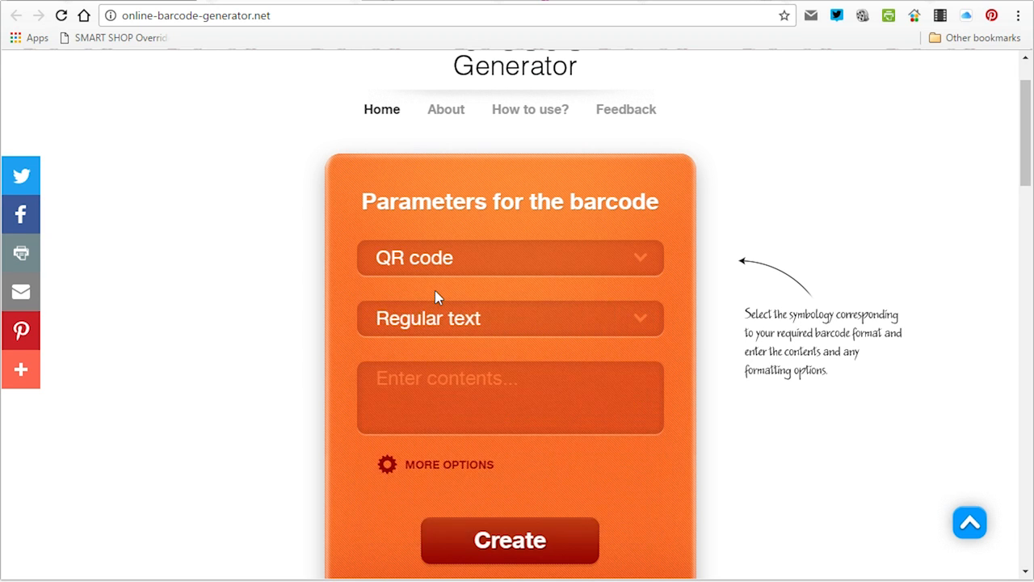
pyautogui.click(510, 318)
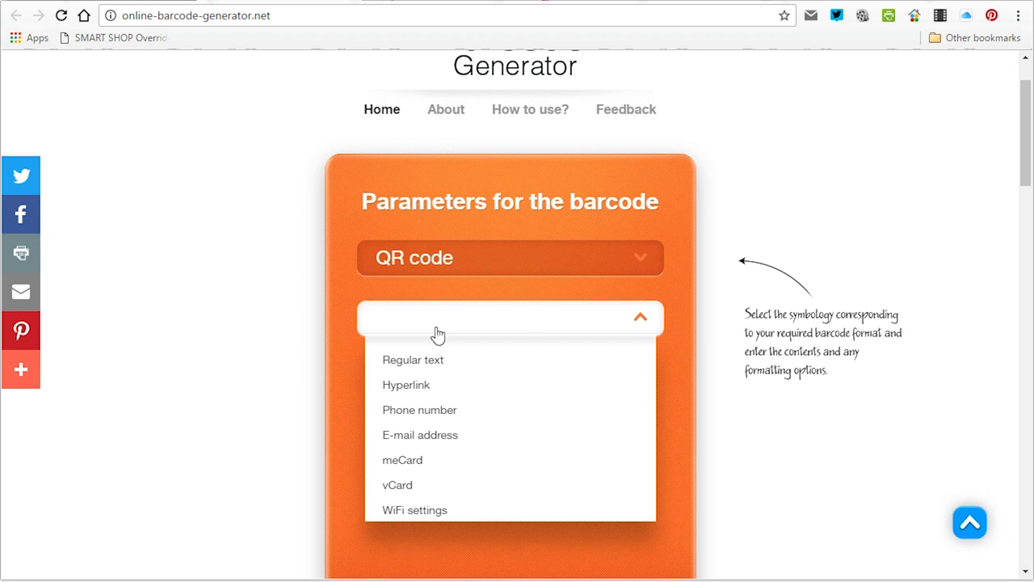
pyautogui.moveTo(463, 385)
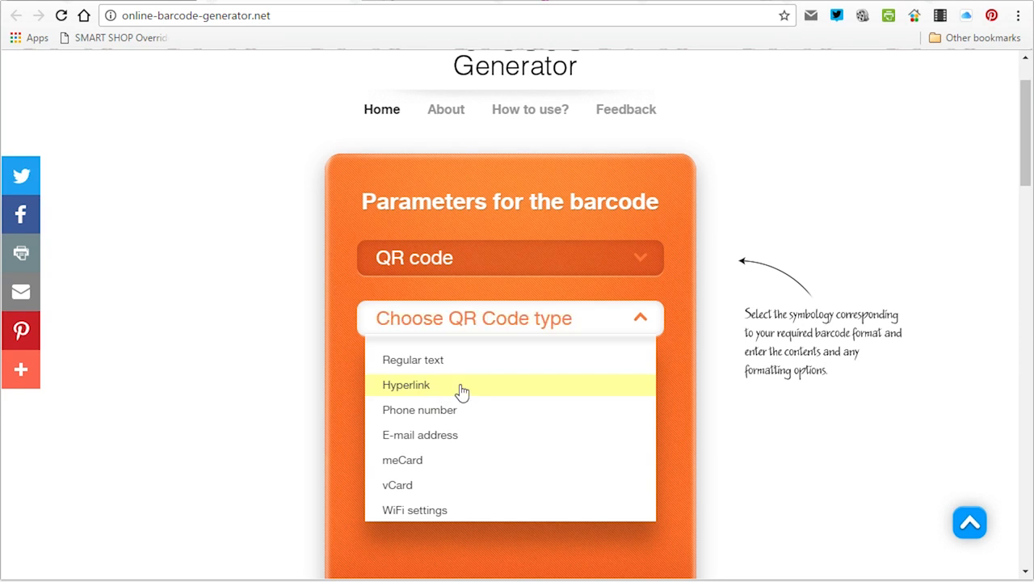
pyautogui.click(405, 384)
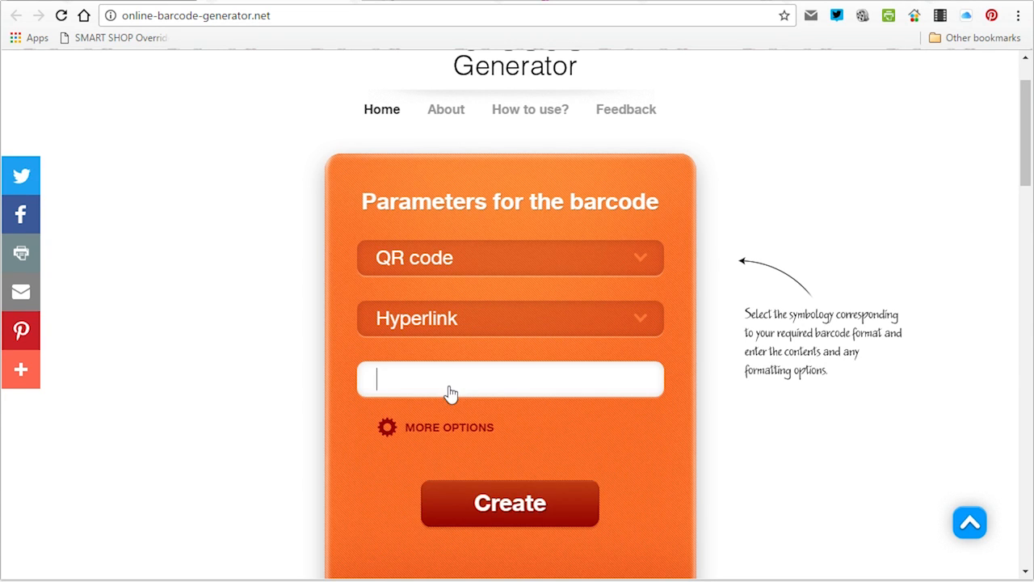
pyautogui.write('WWW')
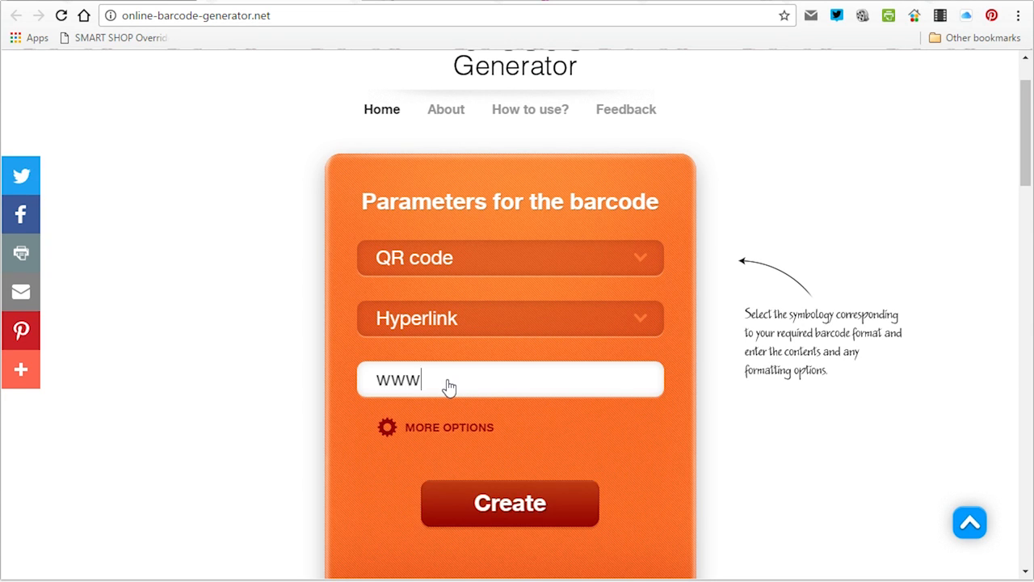
pyautogui.write('.smdizajn.')
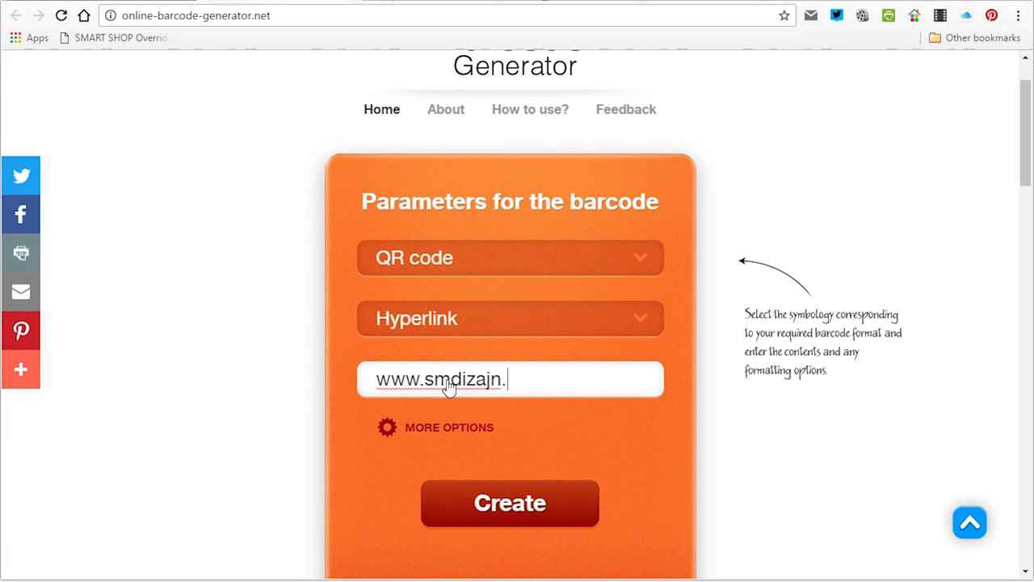
pyautogui.write('com')
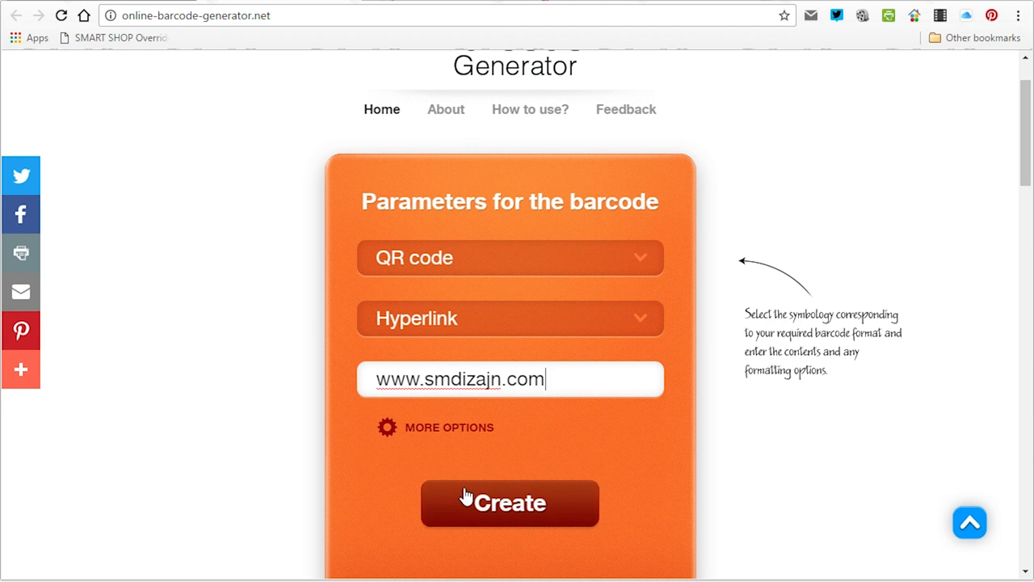
pyautogui.click(509, 502)
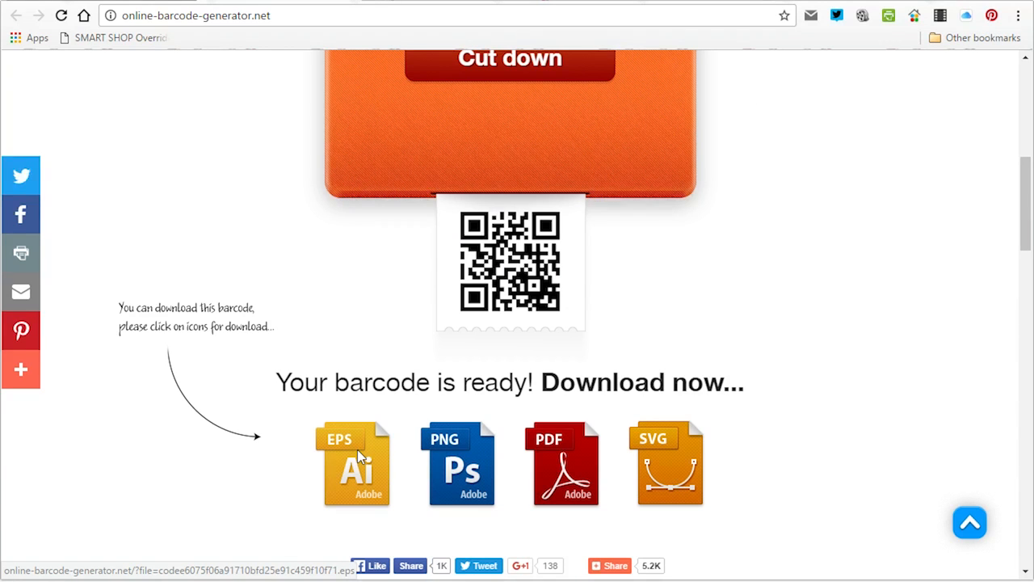
# - Download the QR code as EPS into the QR CODE folder
pyautogui.click(356, 463)
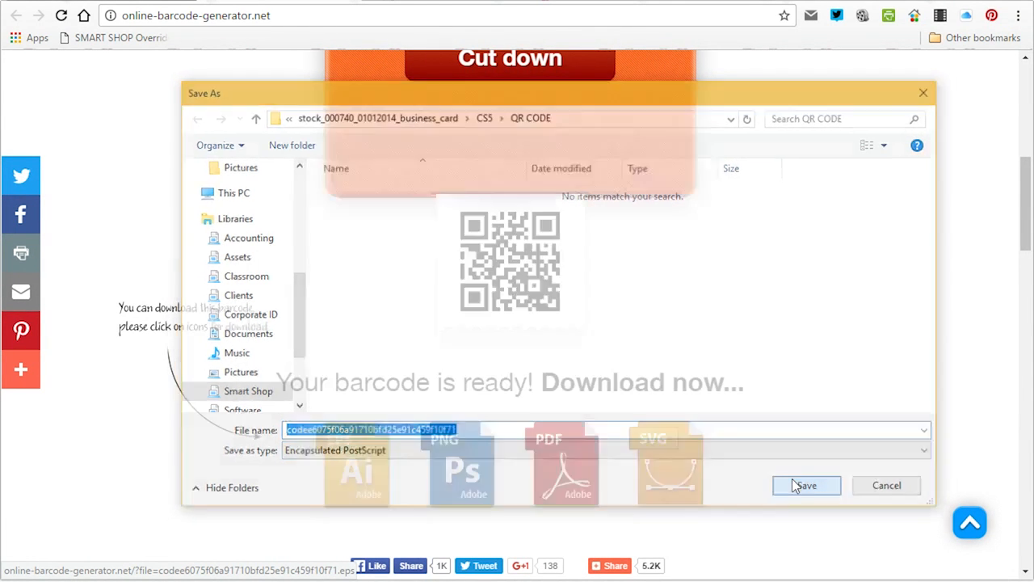
pyautogui.click(804, 485)
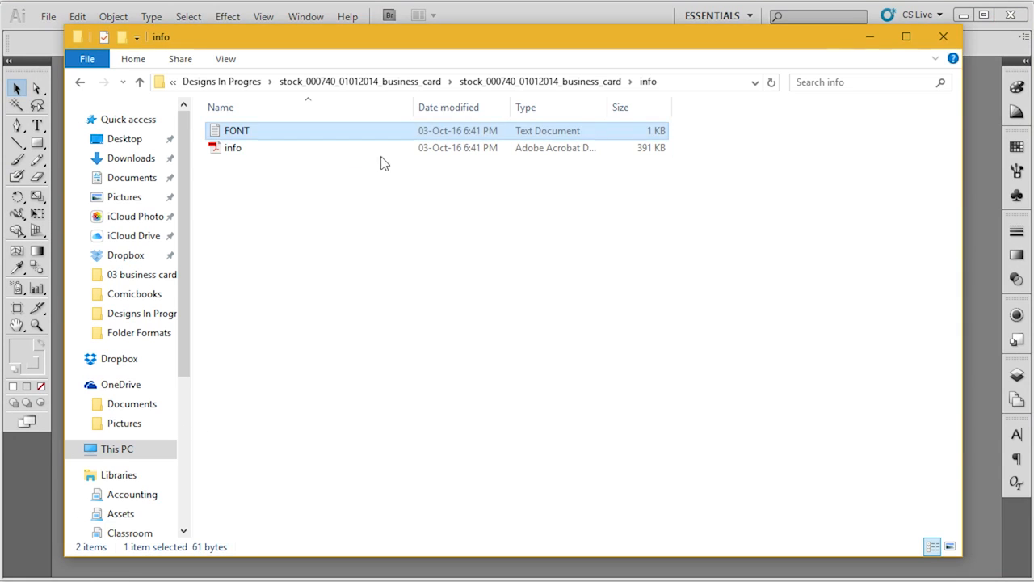
# - Open the QR code EPS from CS5 > QR CODE, leaving its colour profile as is
pyautogui.click(79, 80)
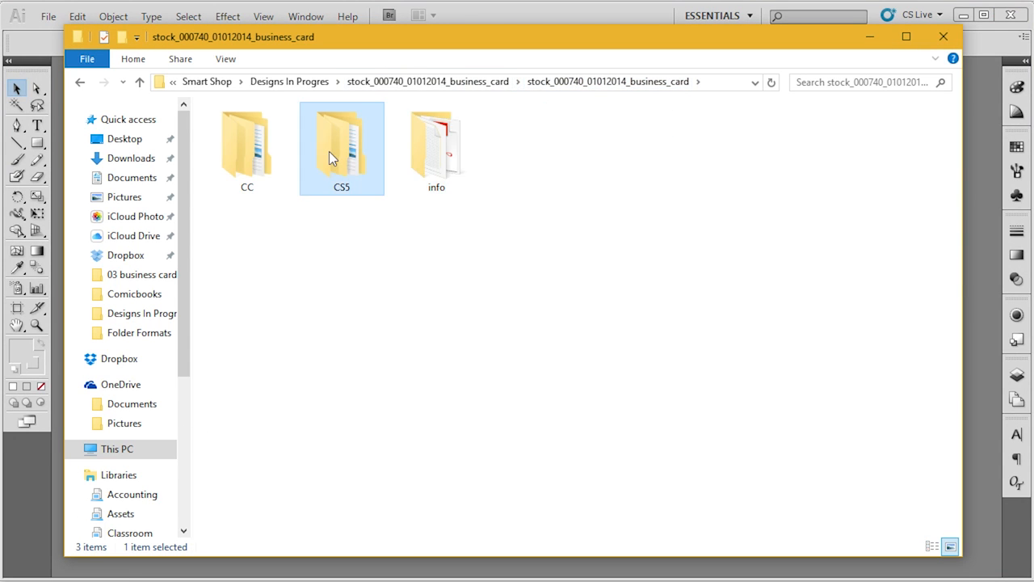
pyautogui.doubleClick(341, 146)
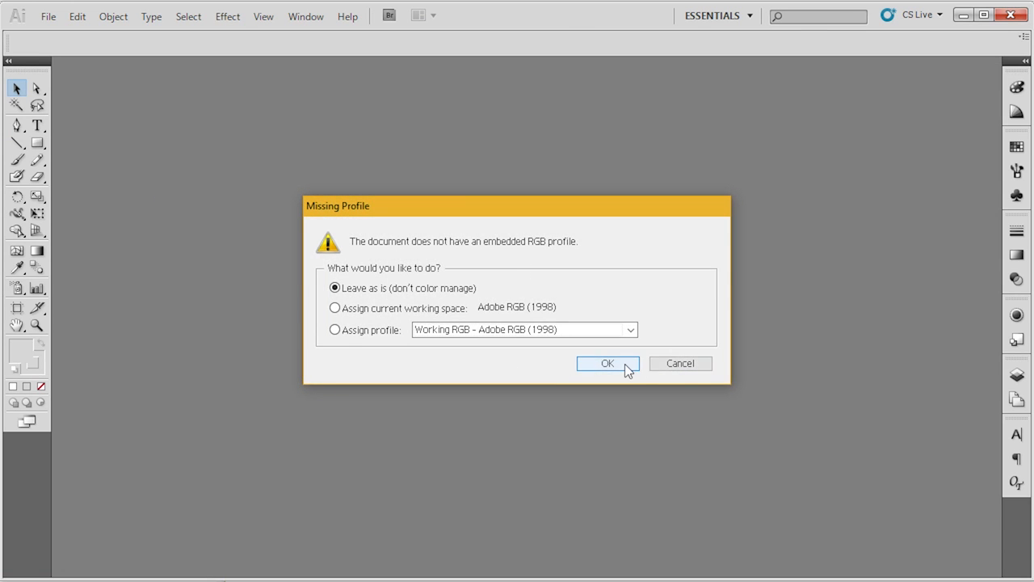
pyautogui.click(607, 363)
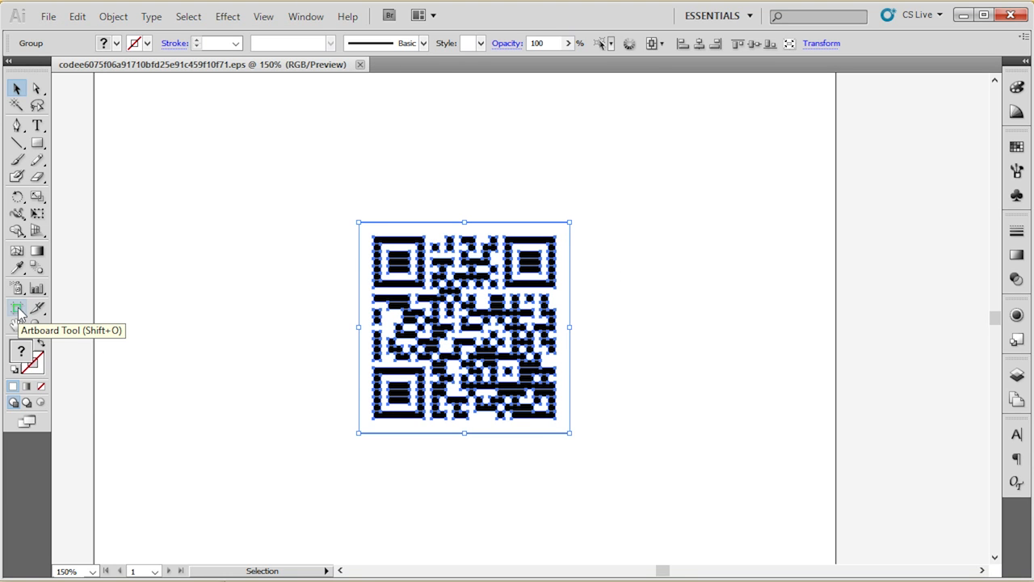
pyautogui.click(17, 308)
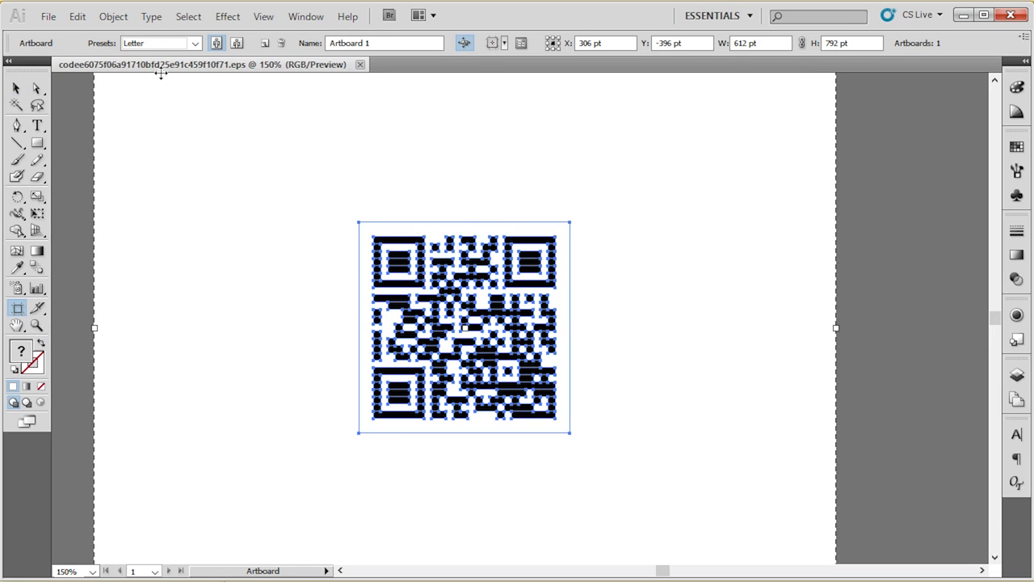
# - Fit the artboard to the selected QR code art and reselect the code
pyautogui.click(193, 43)
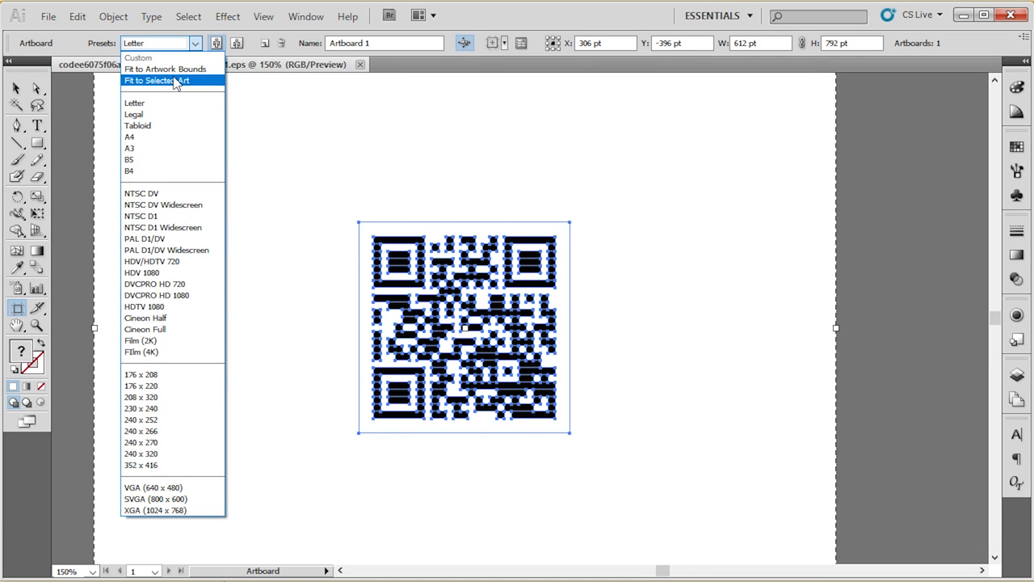
pyautogui.click(156, 80)
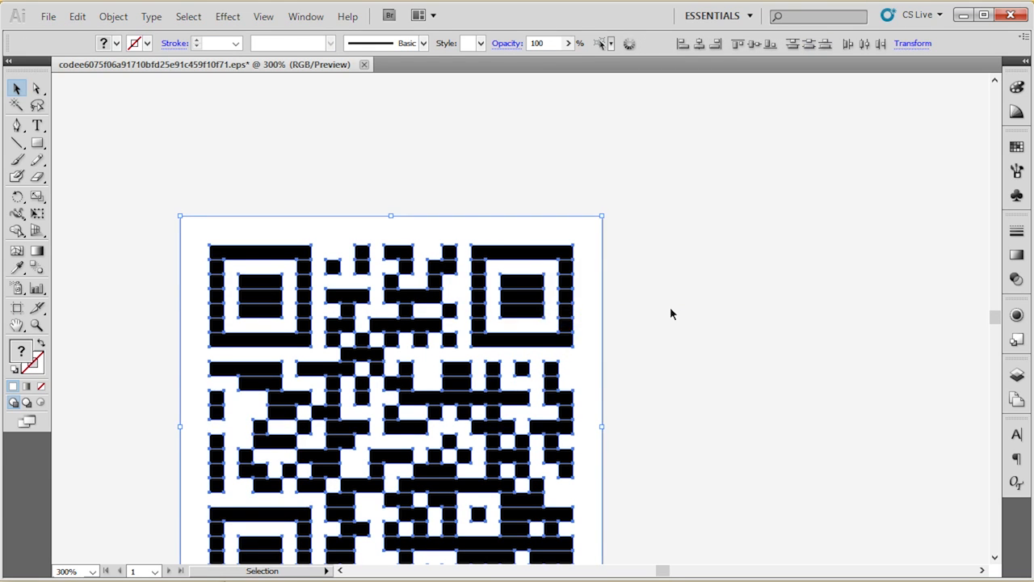
pyautogui.click(673, 314)
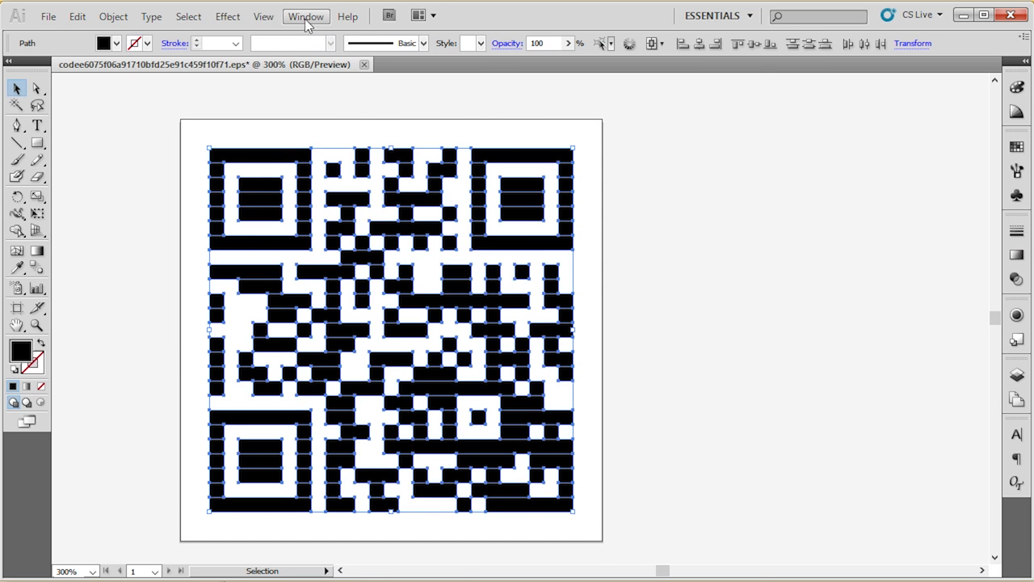
# - Unite the QR code strips using the Pathfinder panel, then reselect the merged code
pyautogui.click(305, 15)
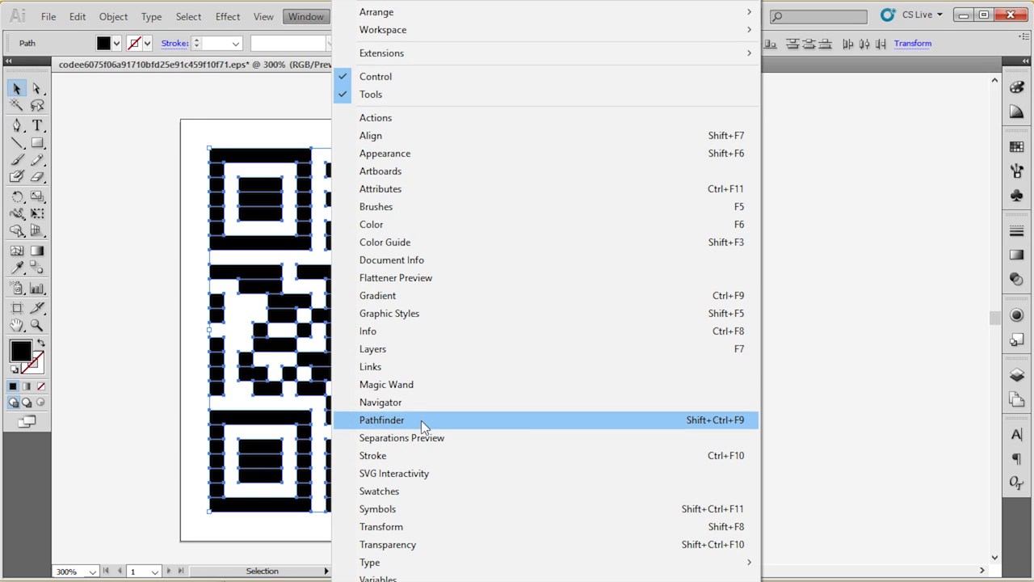
pyautogui.click(381, 419)
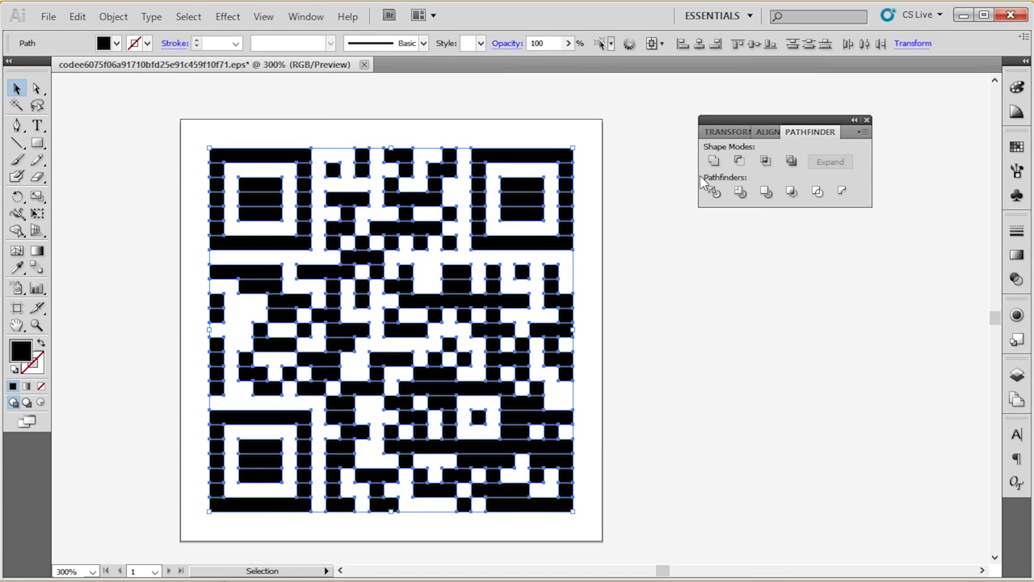
pyautogui.click(713, 161)
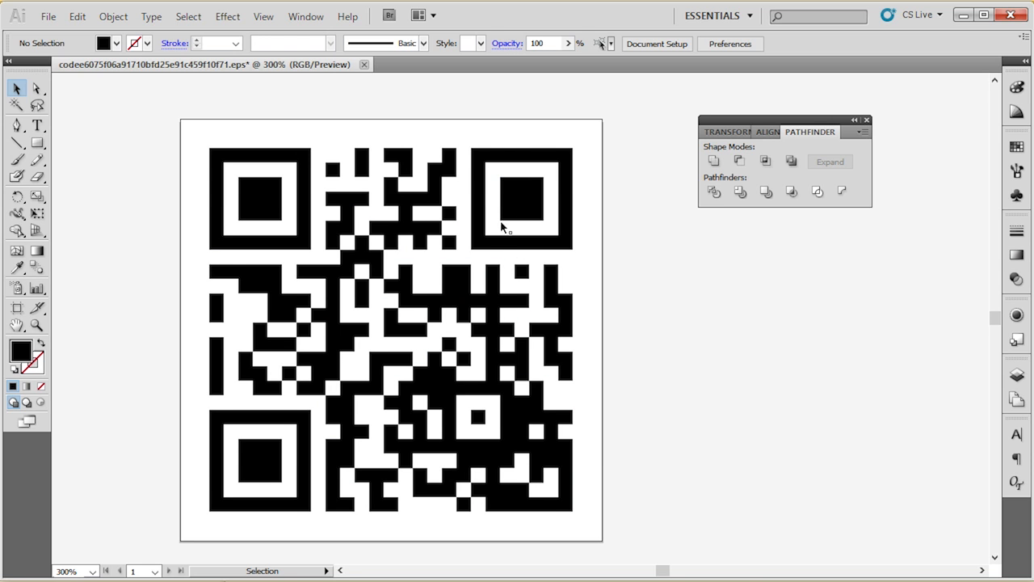
pyautogui.click(521, 198)
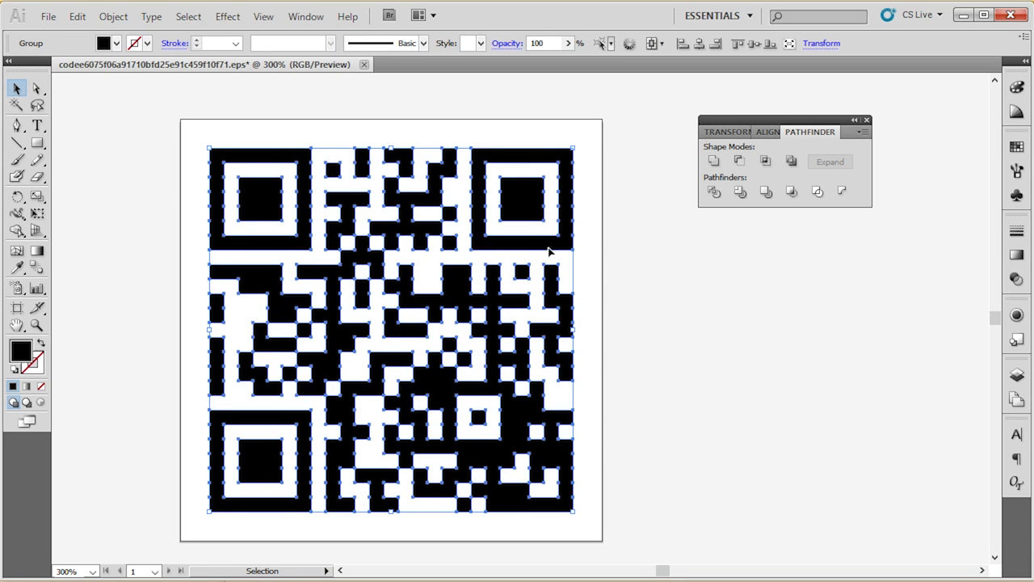
pyautogui.moveTo(48, 16)
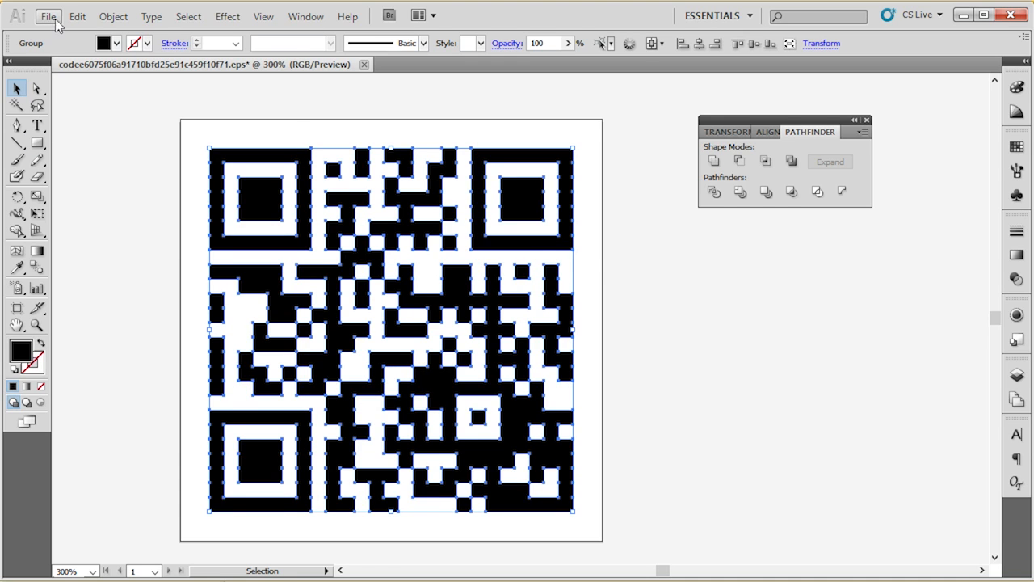
# - Set the QR code fill to pure black: C 0, M 0, Y 0, K 100
pyautogui.click(48, 15)
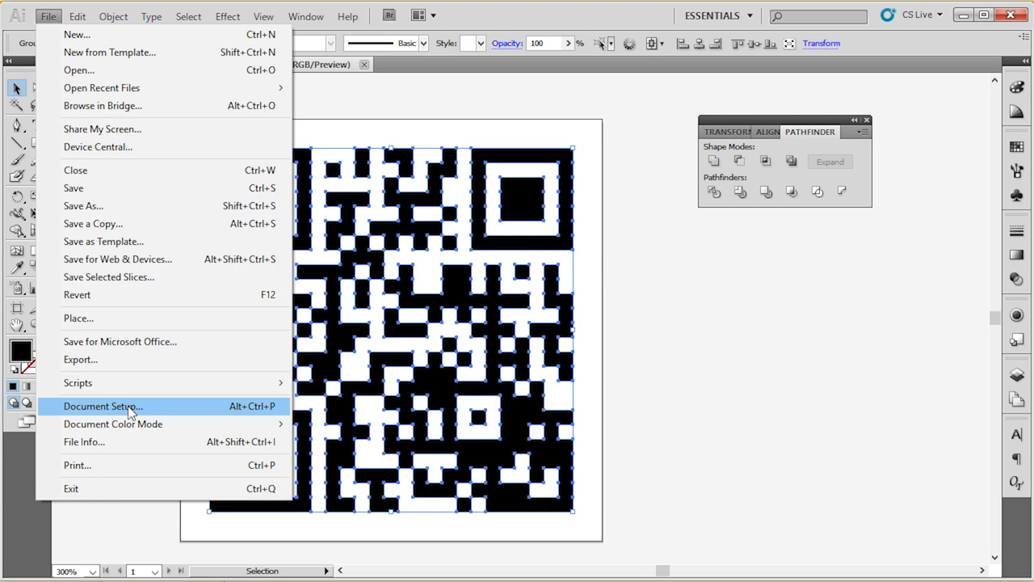
pyautogui.moveTo(112, 423)
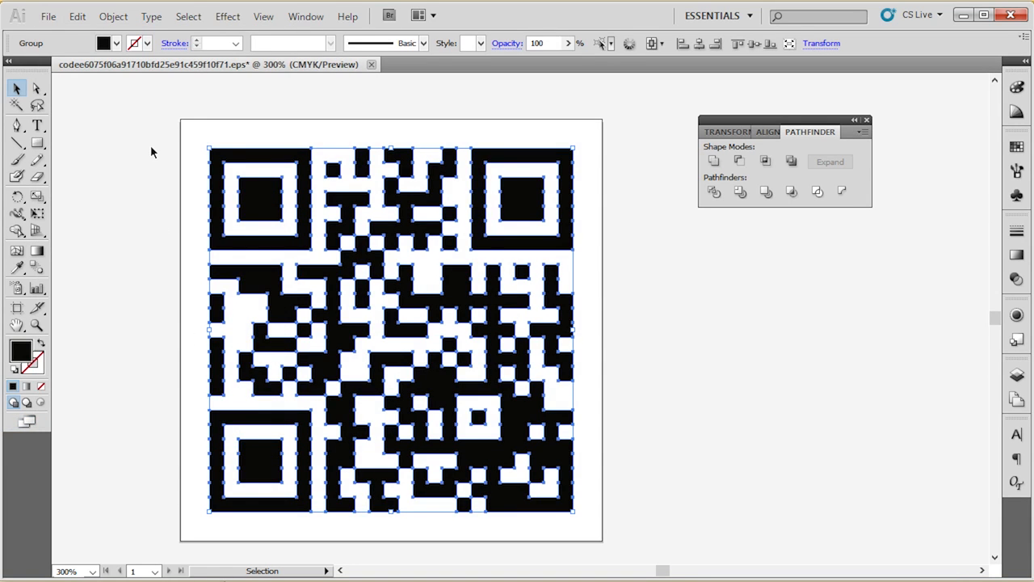
pyautogui.click(154, 152)
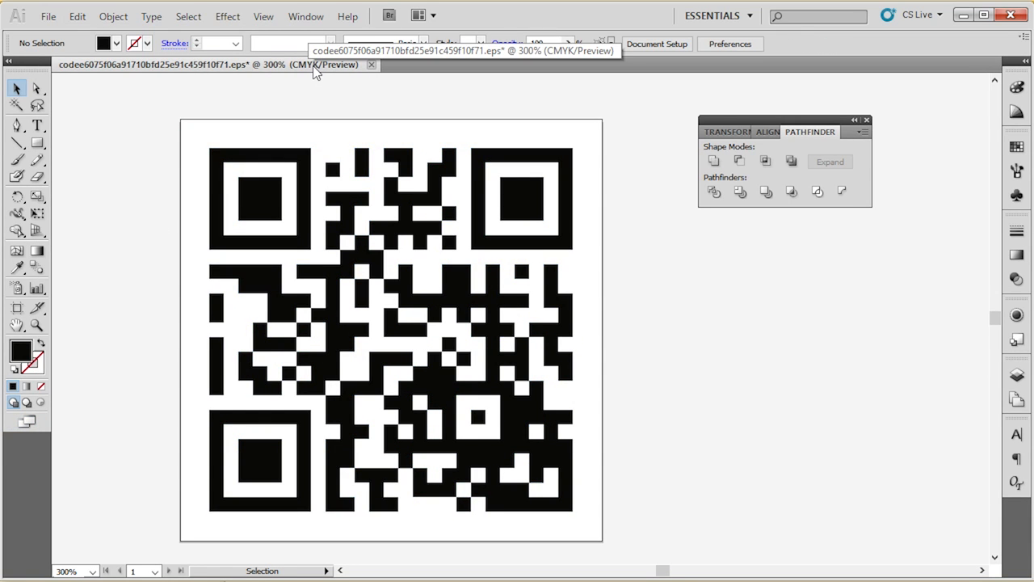
pyautogui.click(391, 328)
pyautogui.write('10')
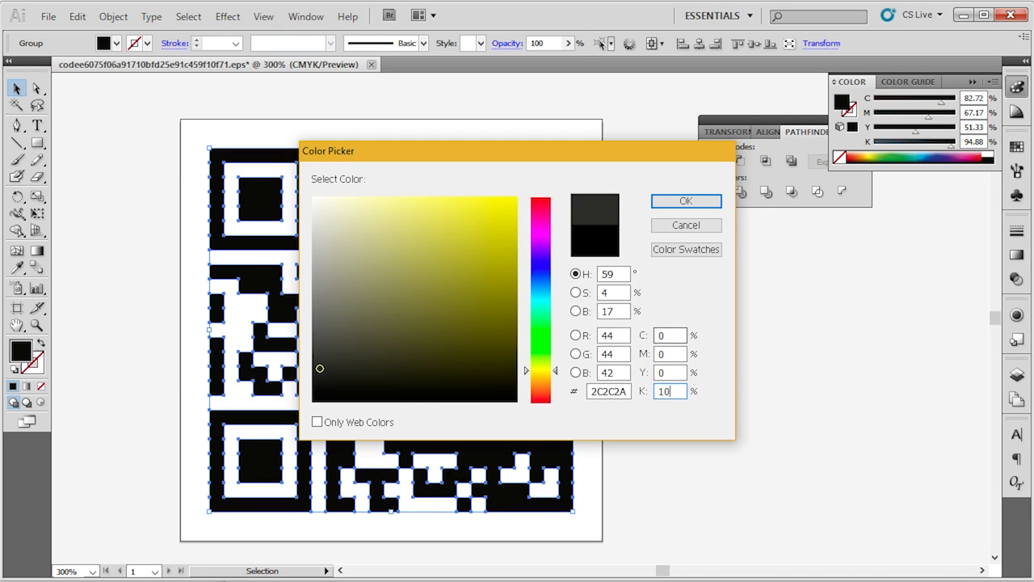
pyautogui.click(686, 200)
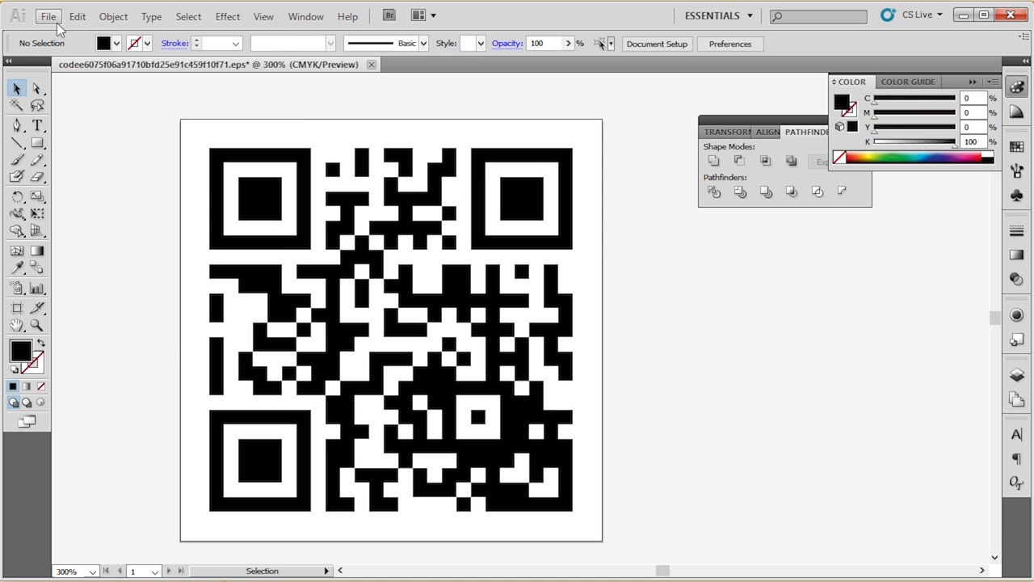
# - Save the artwork as MY QR CODE.ai with the default Illustrator CS5 options
pyautogui.click(48, 16)
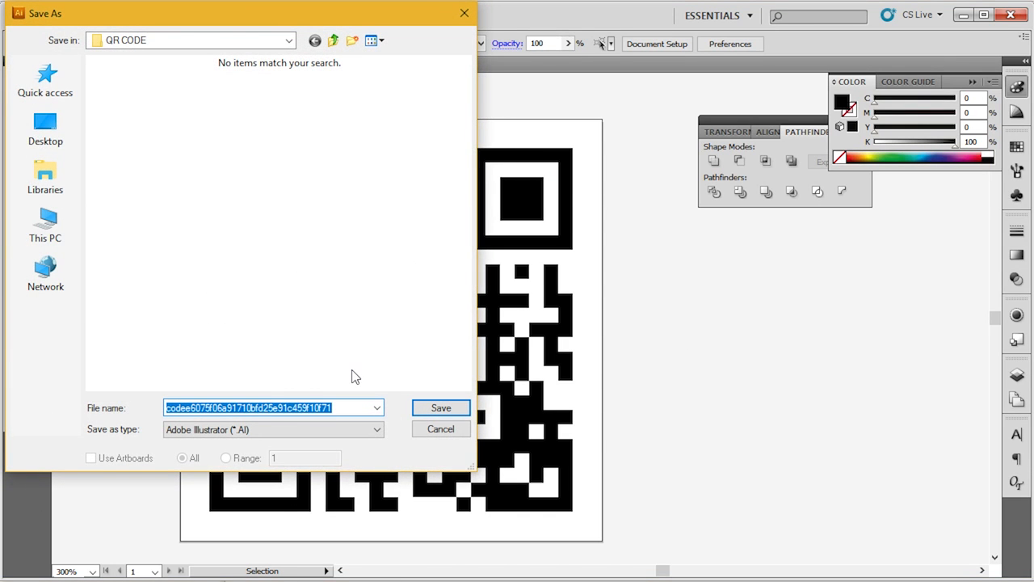
pyautogui.write('MY QR CODE.ai')
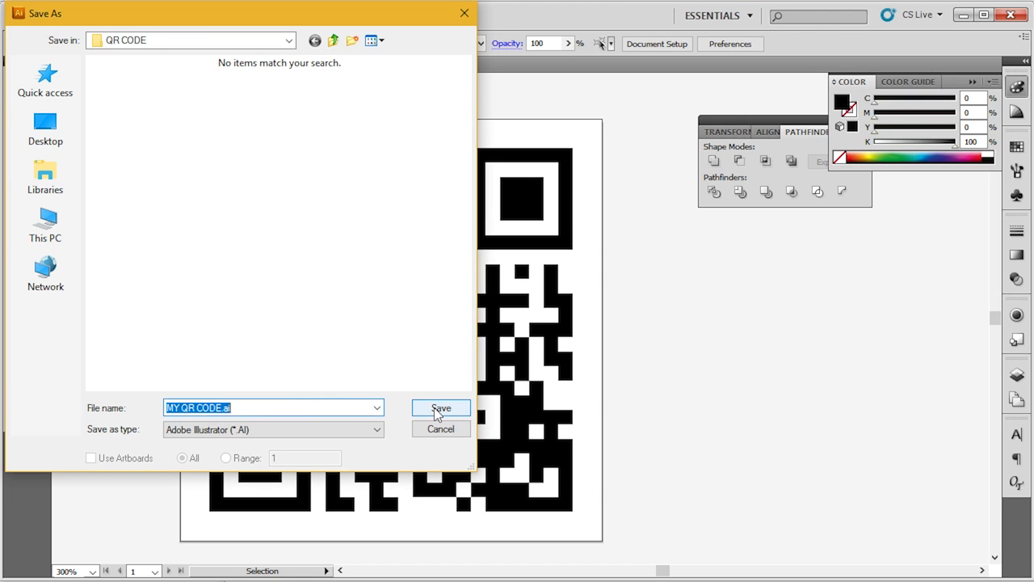
pyautogui.click(440, 407)
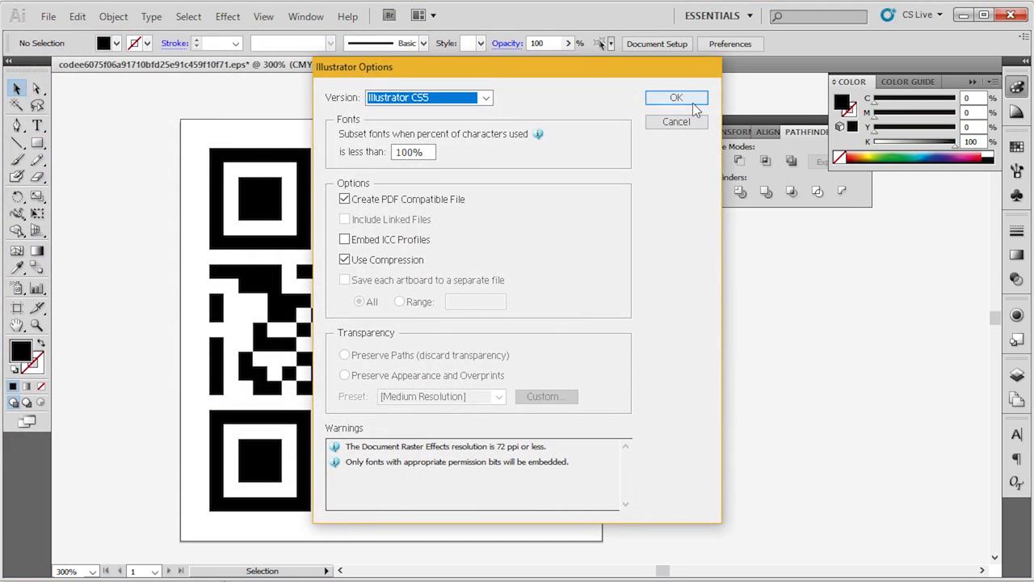
pyautogui.click(676, 97)
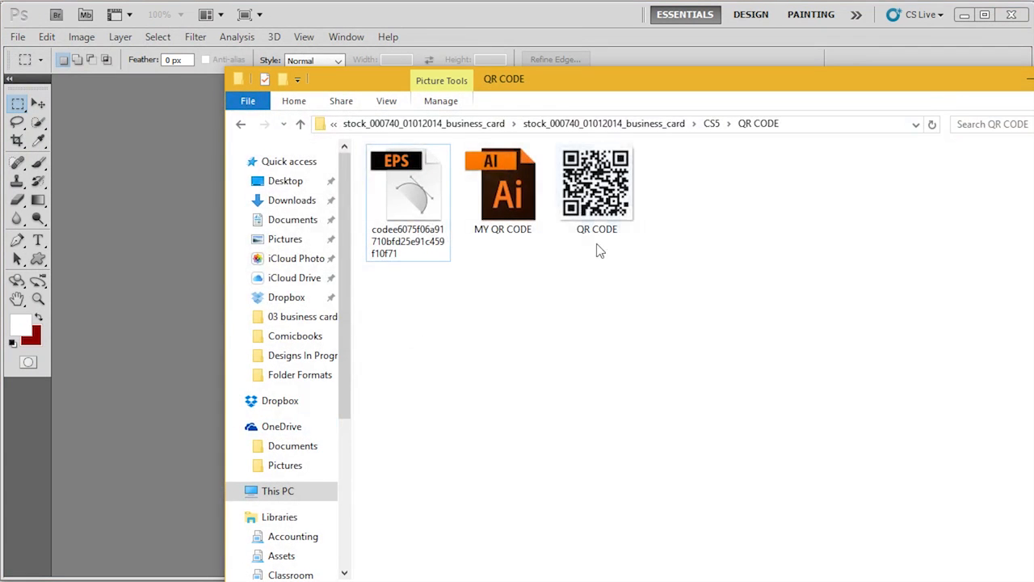
# - Select the QR CODE.tif image file in the QR CODE folder
pyautogui.click(597, 186)
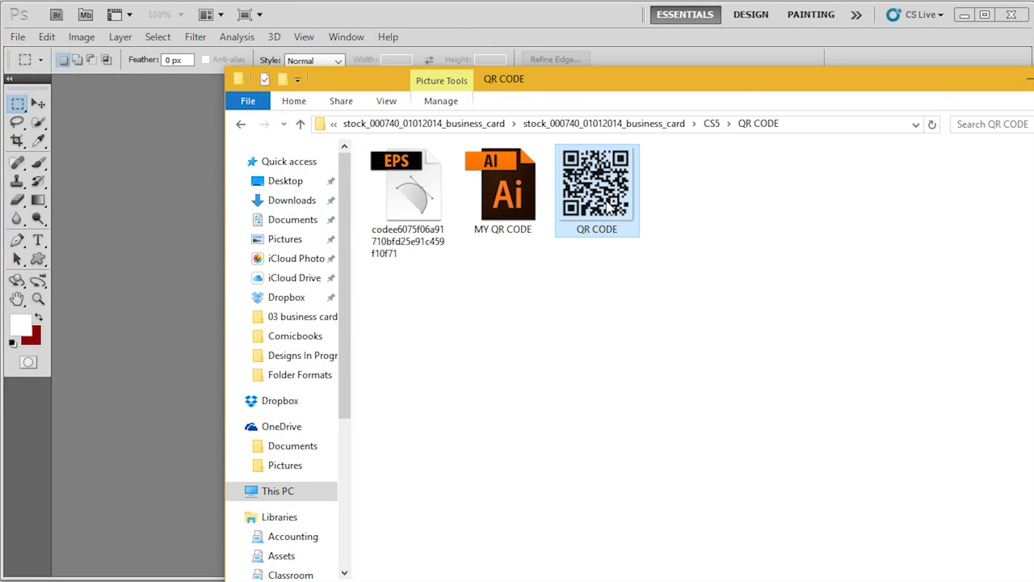
pyautogui.moveTo(596, 190)
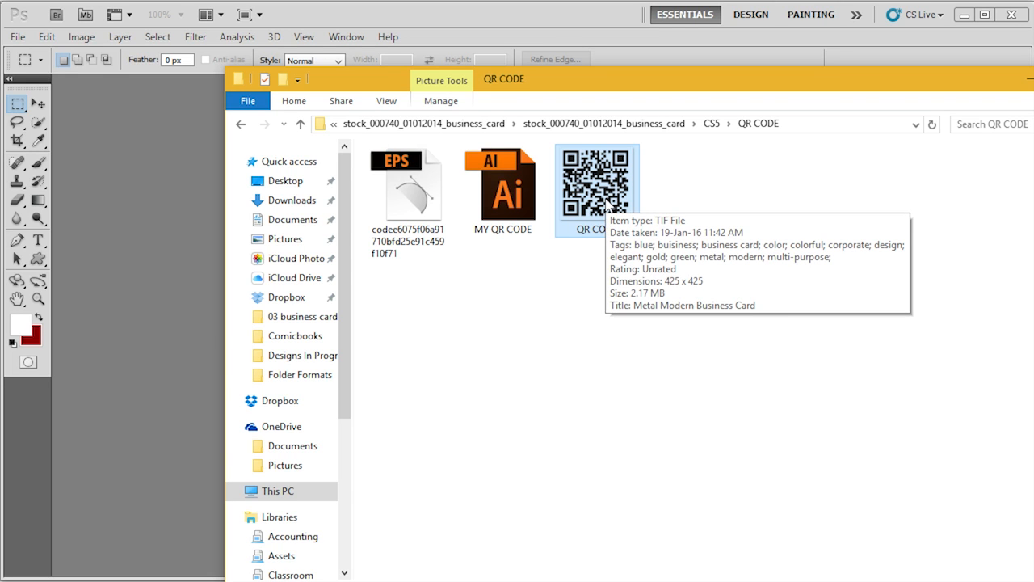
pyautogui.moveTo(605, 194)
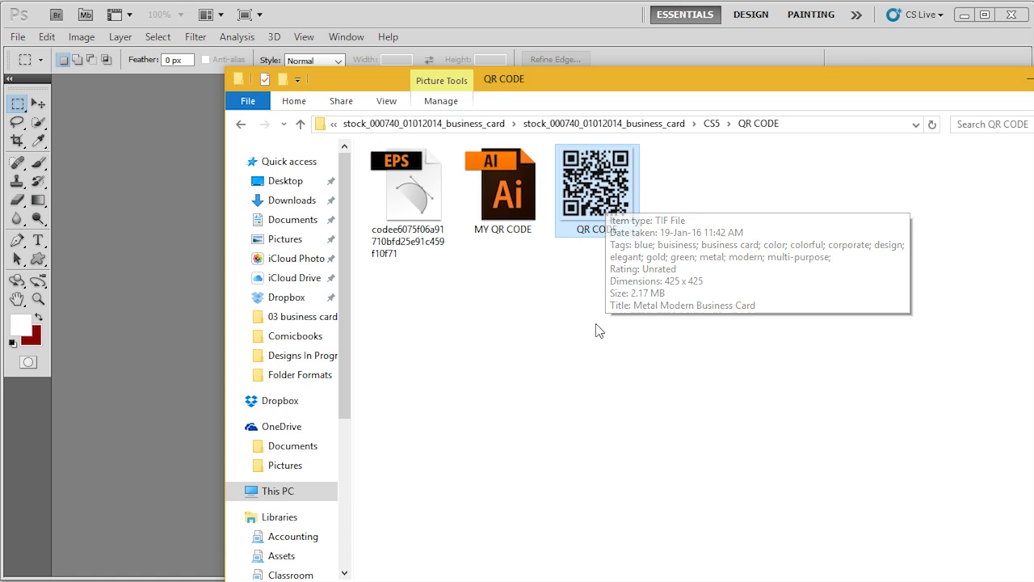
pyautogui.moveTo(596, 190)
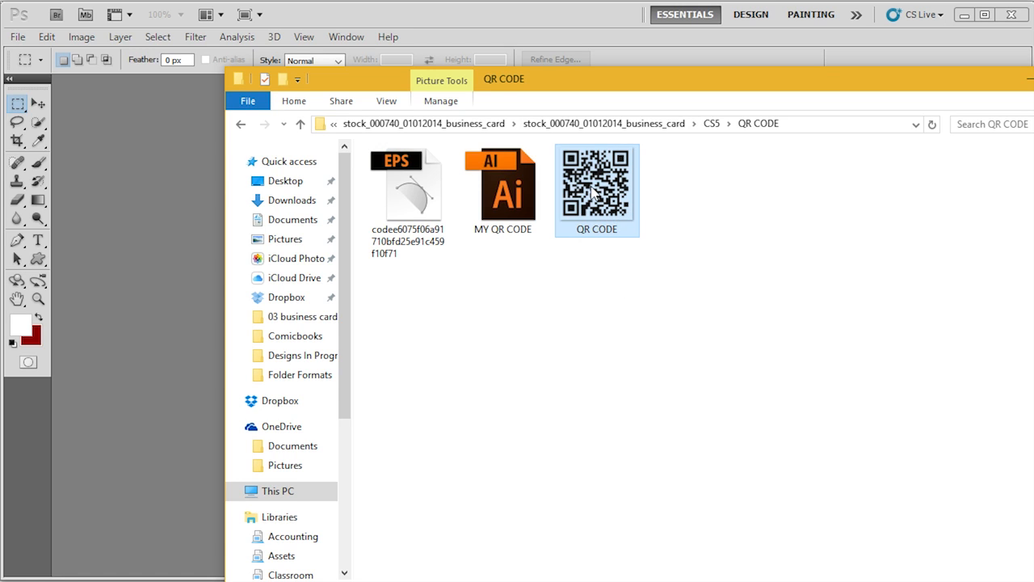
pyautogui.moveTo(708, 167)
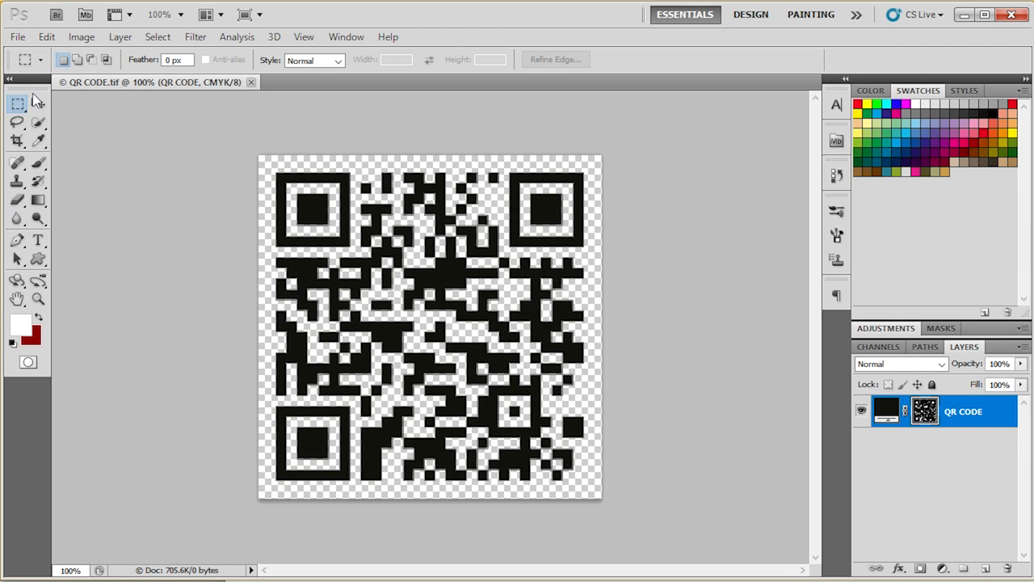
# - Copy the QR code artwork from Illustrator and paste it into QR CODE.tif as a Shape Layer
pyautogui.click(38, 103)
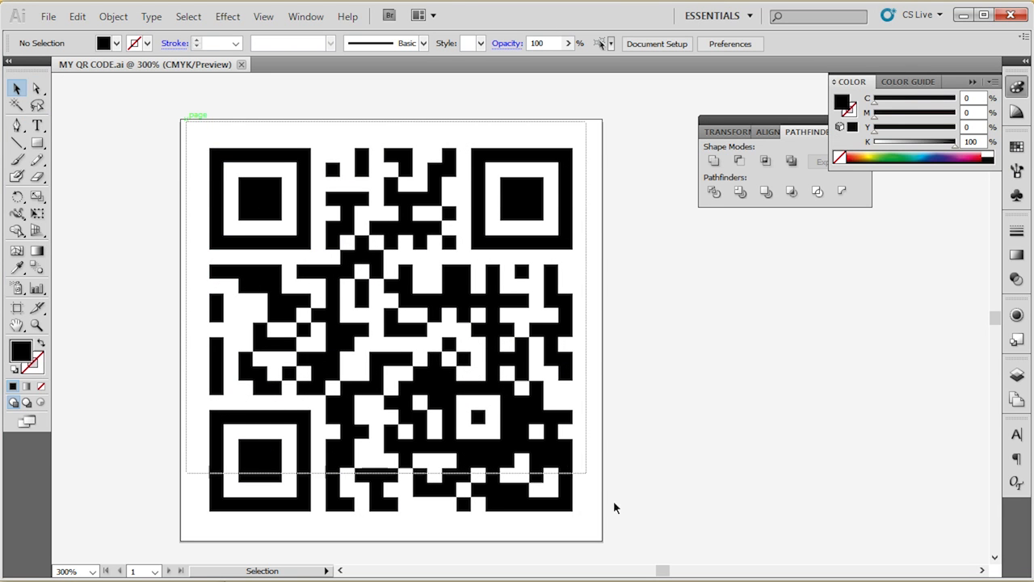
pyautogui.click(78, 16)
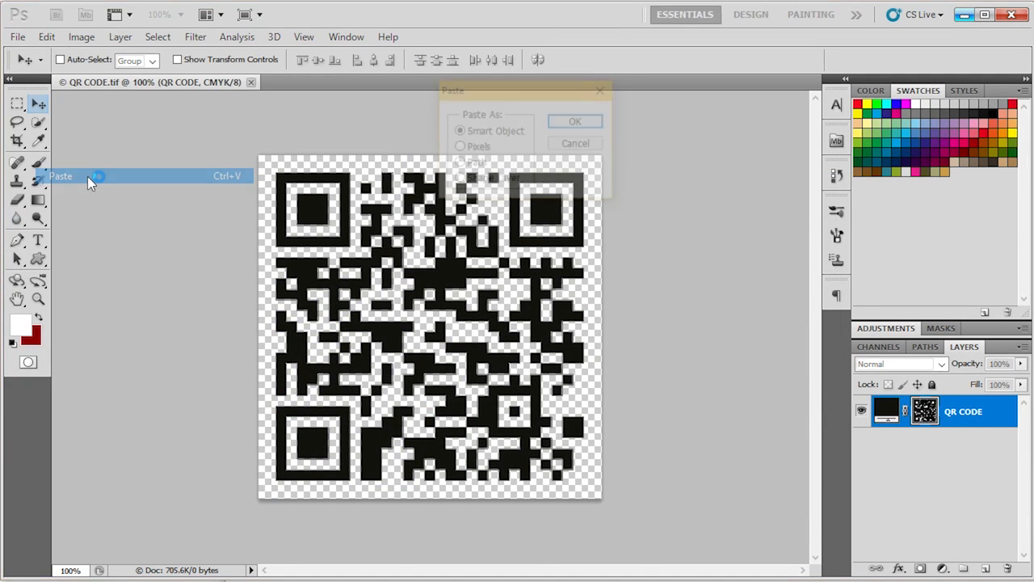
pyautogui.click(458, 180)
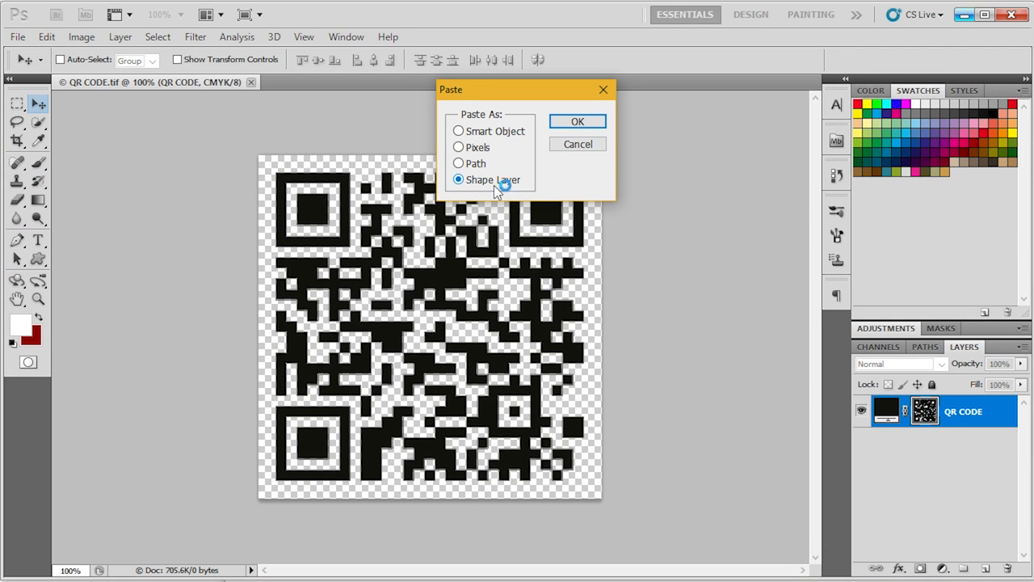
pyautogui.click(577, 121)
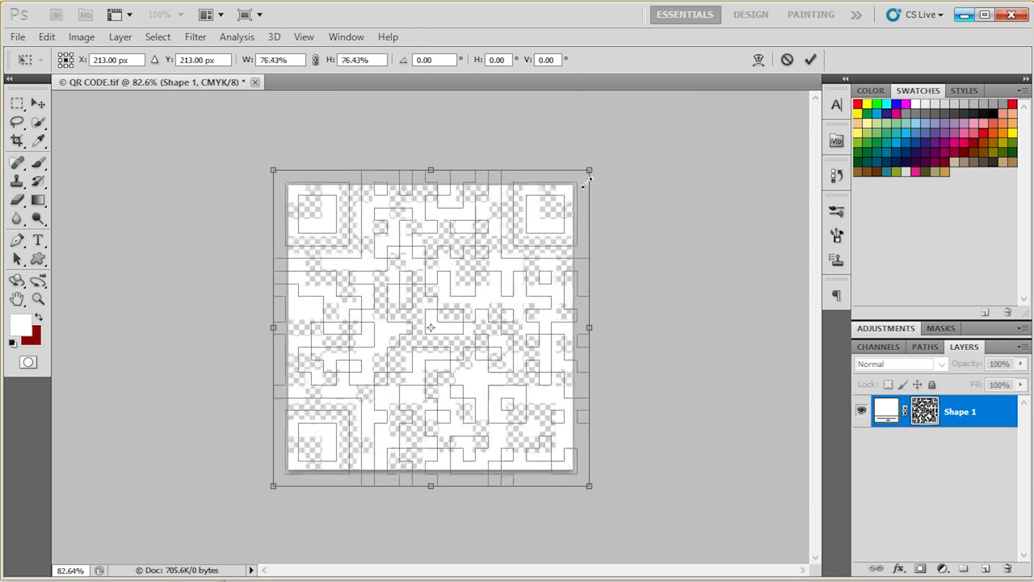
# - Scale Shape 1 to fit the canvas, fill it with K 100 black, and save QR CODE.tif
pyautogui.moveTo(590, 169); pyautogui.dragTo(559, 201)
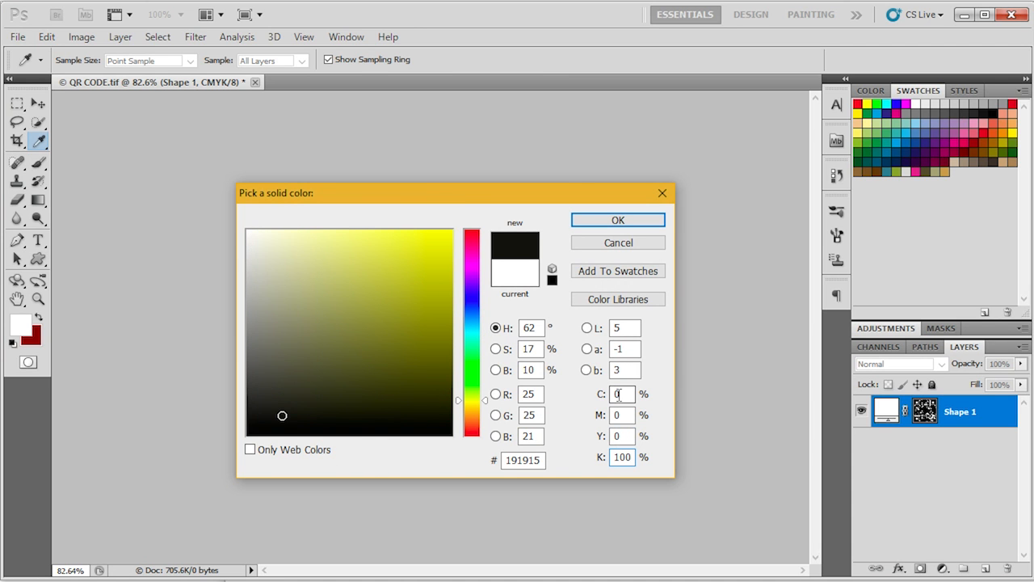
pyautogui.click(617, 220)
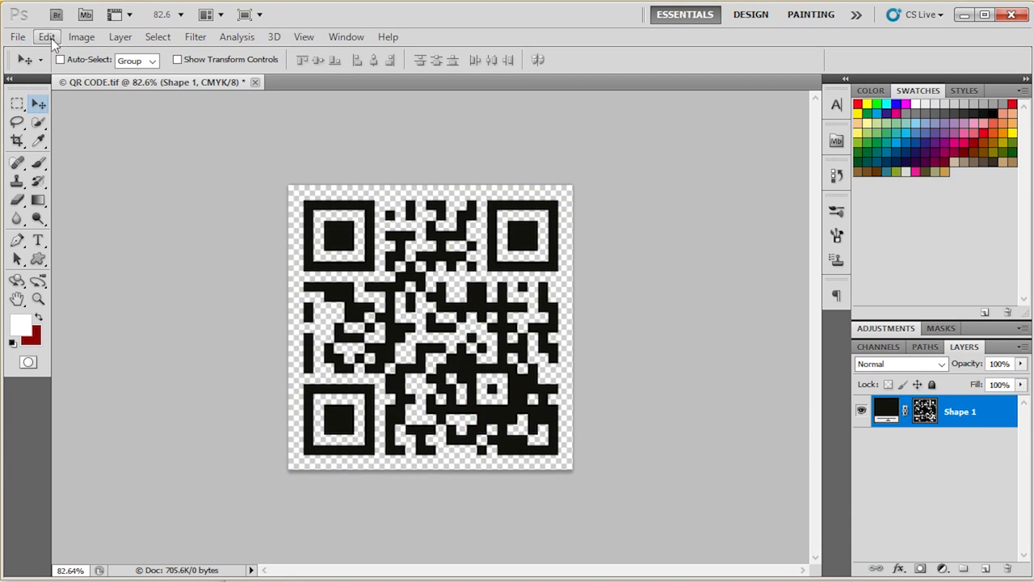
pyautogui.click(17, 36)
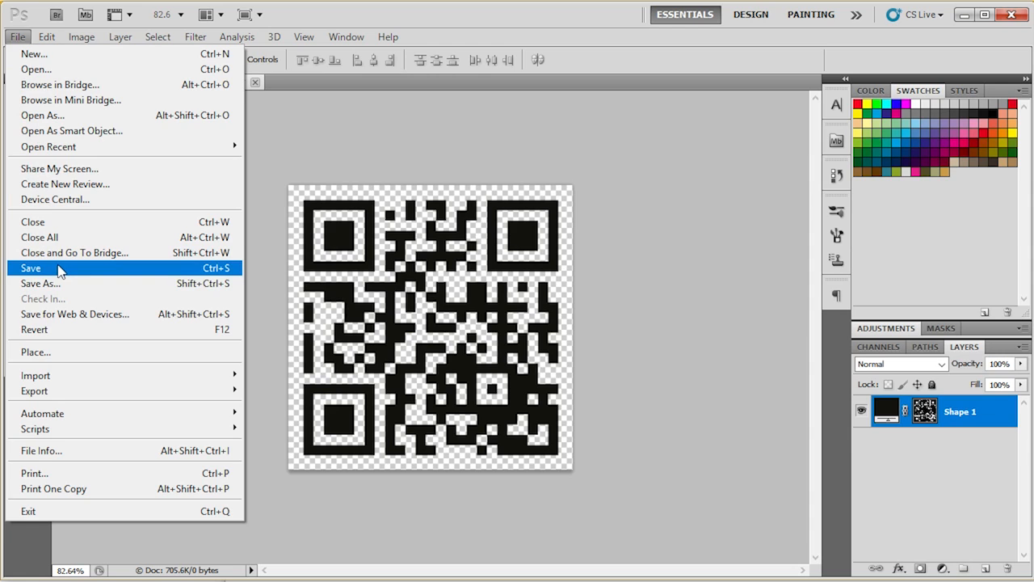
pyautogui.click(30, 268)
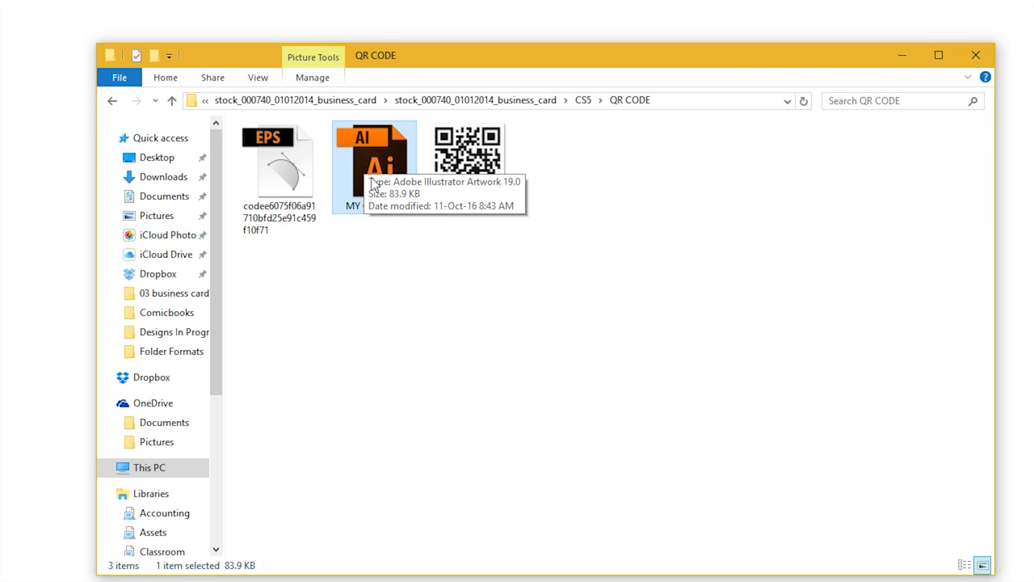
# - Select QR CODE.tif in the QR CODE folder to confirm its updated 2.17 MB size
pyautogui.click(468, 154)
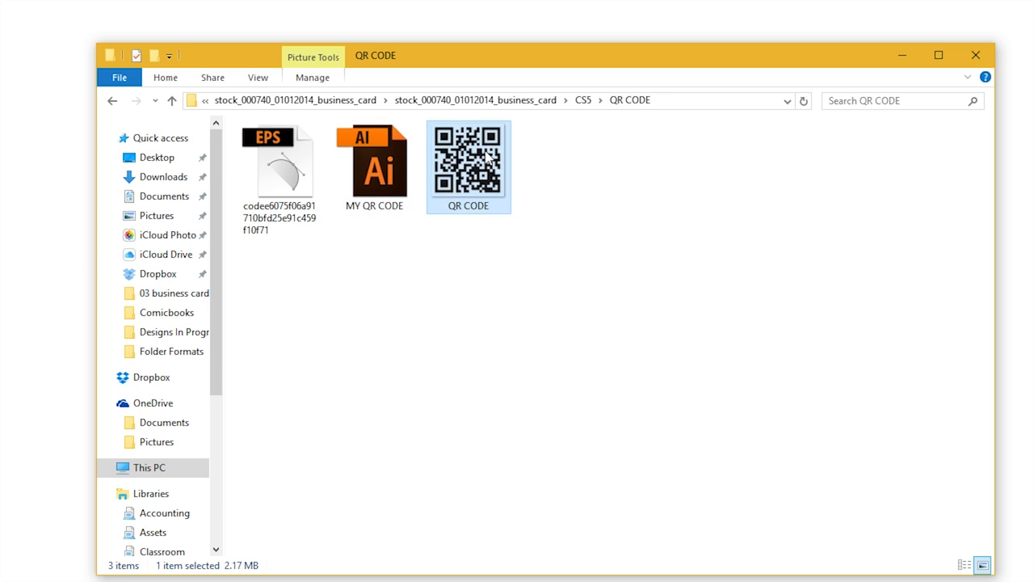
pyautogui.moveTo(476, 157)
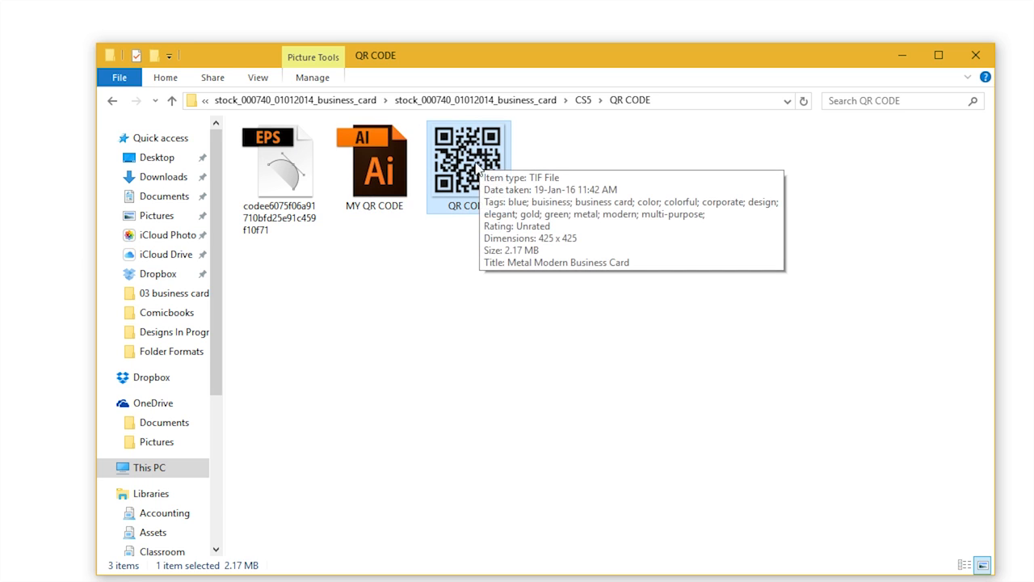
pyautogui.moveTo(477, 167)
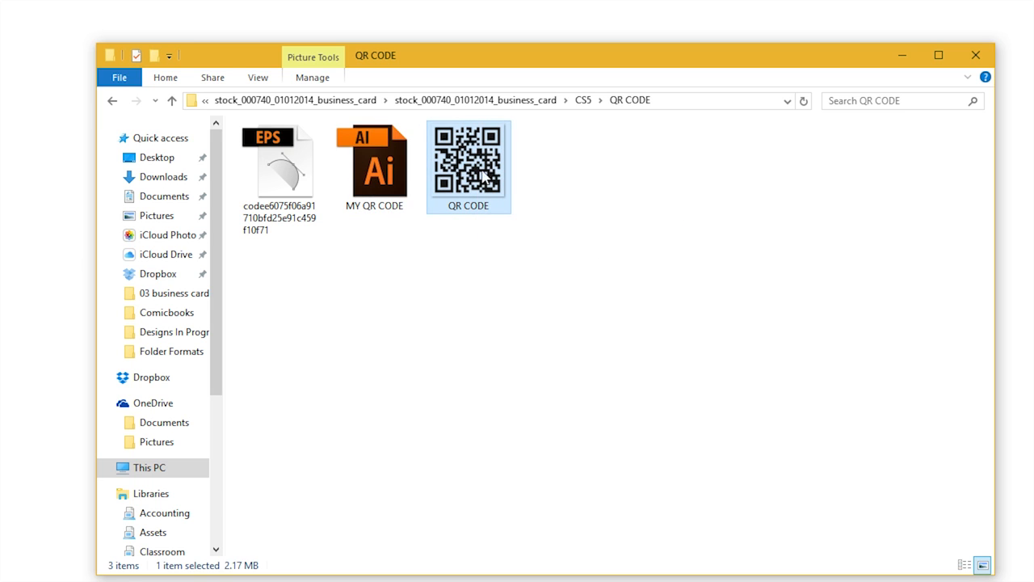
pyautogui.moveTo(889, 69)
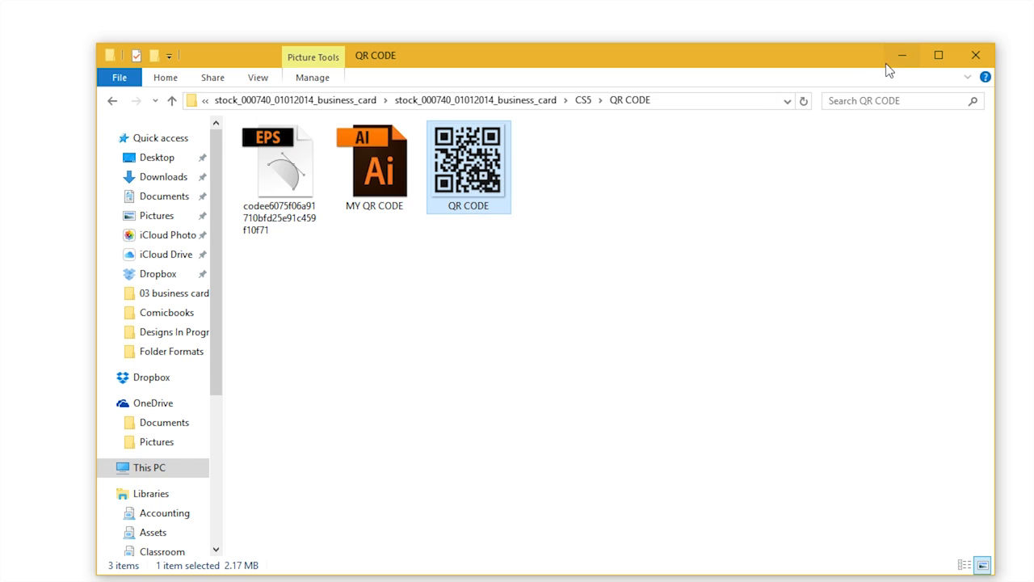